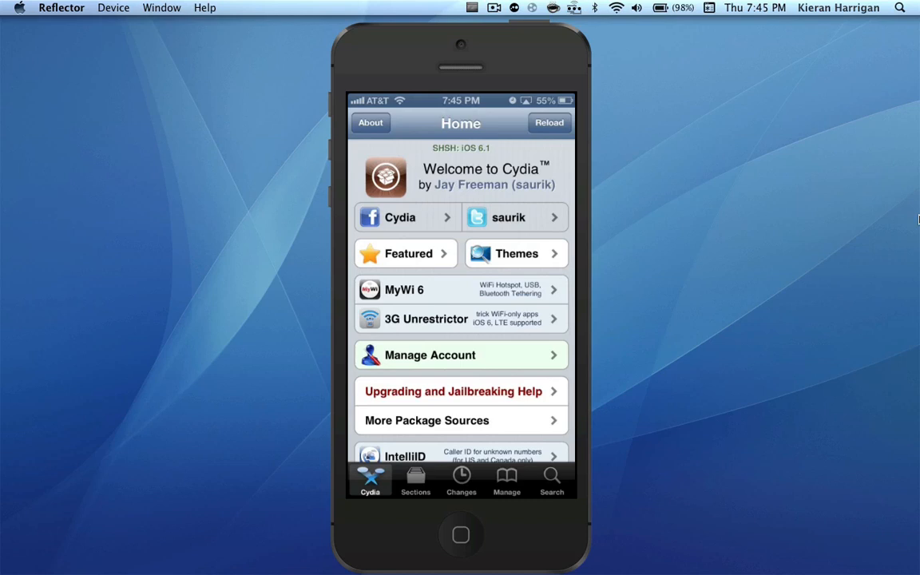
# Browse Cydia's Sections list, then move to the Manage screen with Packages, Sources and Storage.
pyautogui.click(415, 479)
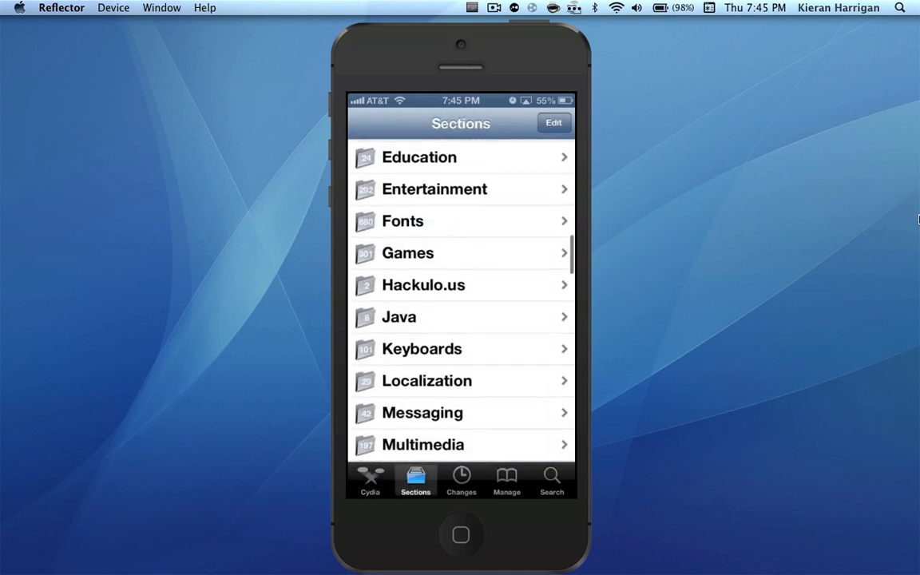
pyautogui.scroll(-3)
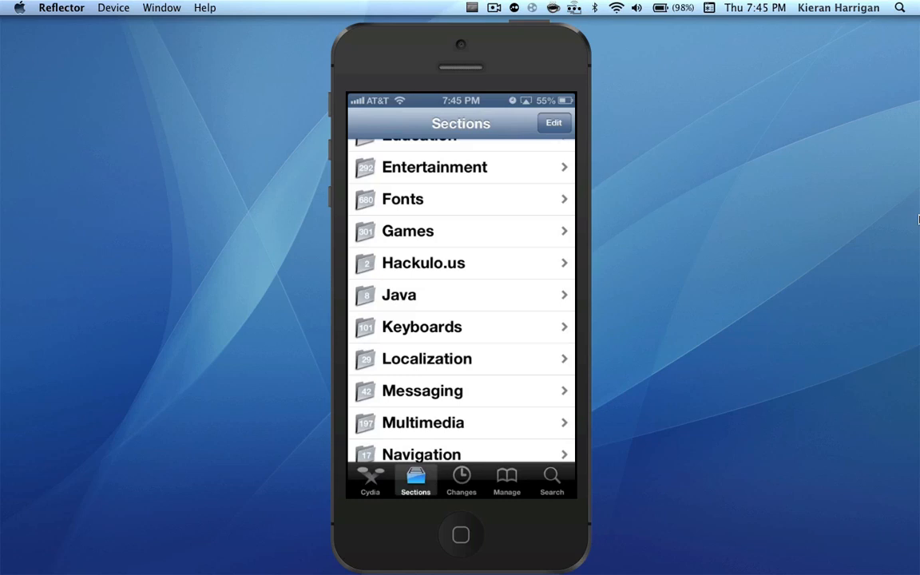
pyautogui.click(506, 479)
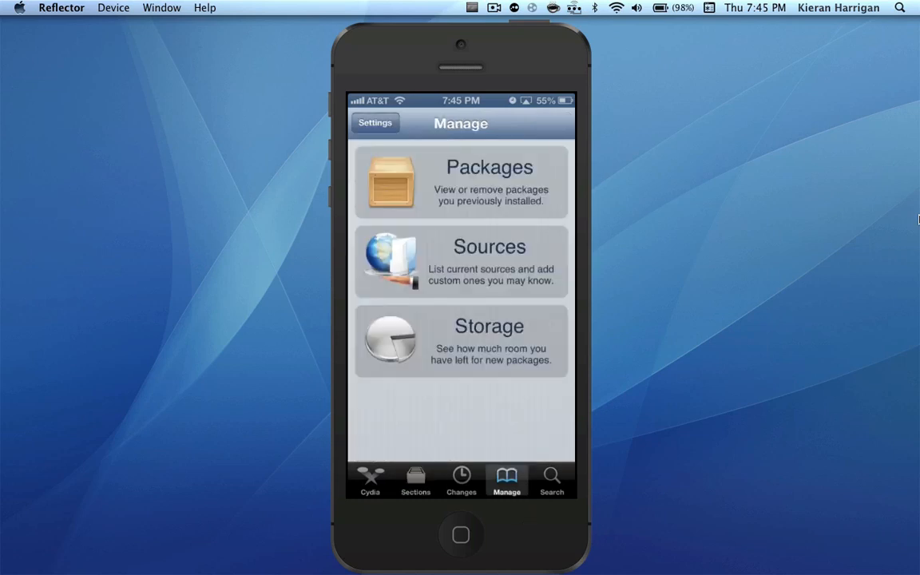
# Confirm Developer user type, view the Java packages section, return to Sections and switch to DrJava.
pyautogui.click(376, 123)
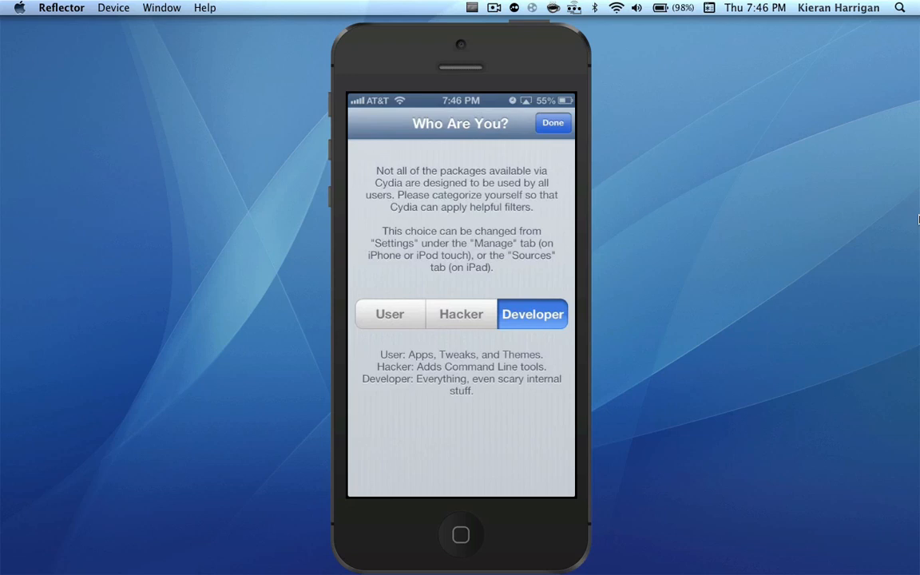
pyautogui.click(553, 121)
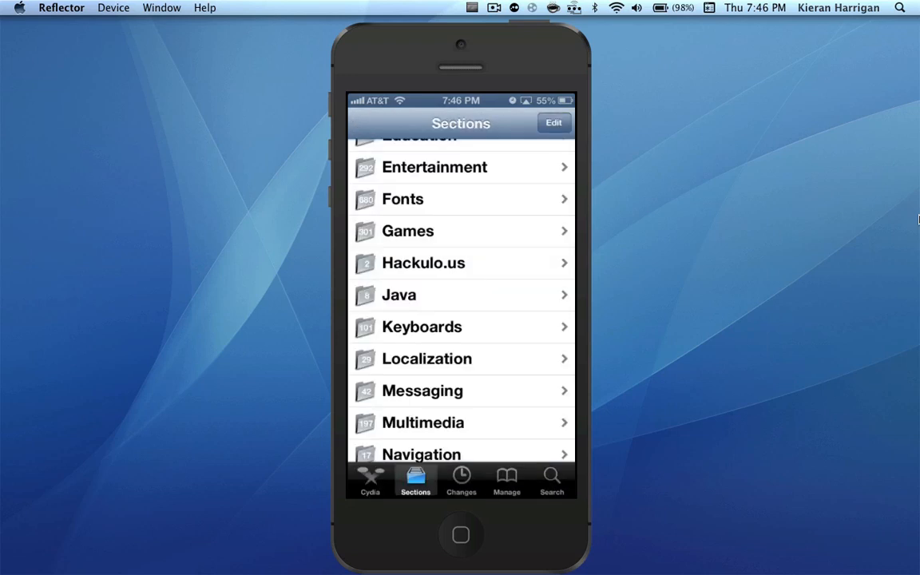
pyautogui.click(400, 294)
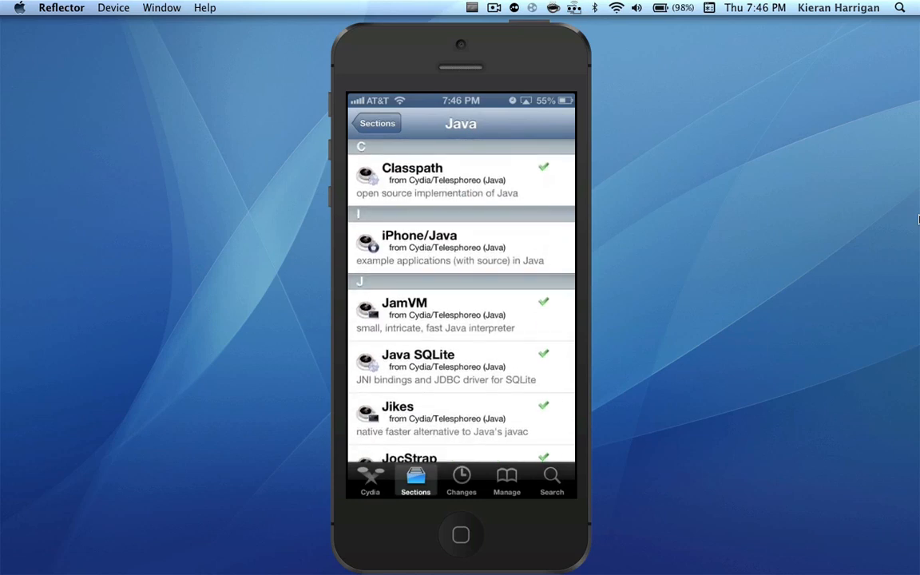
pyautogui.click(377, 123)
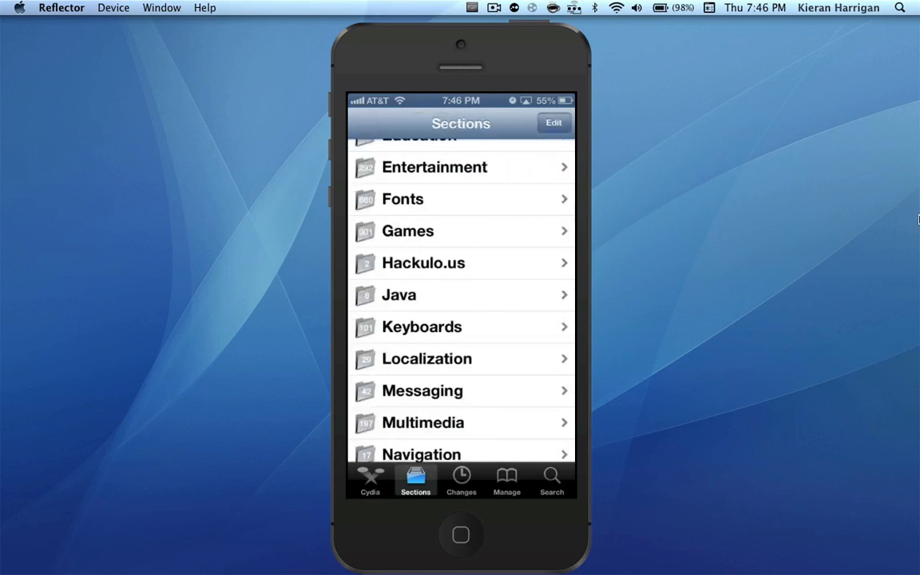
pyautogui.click(583, 550)
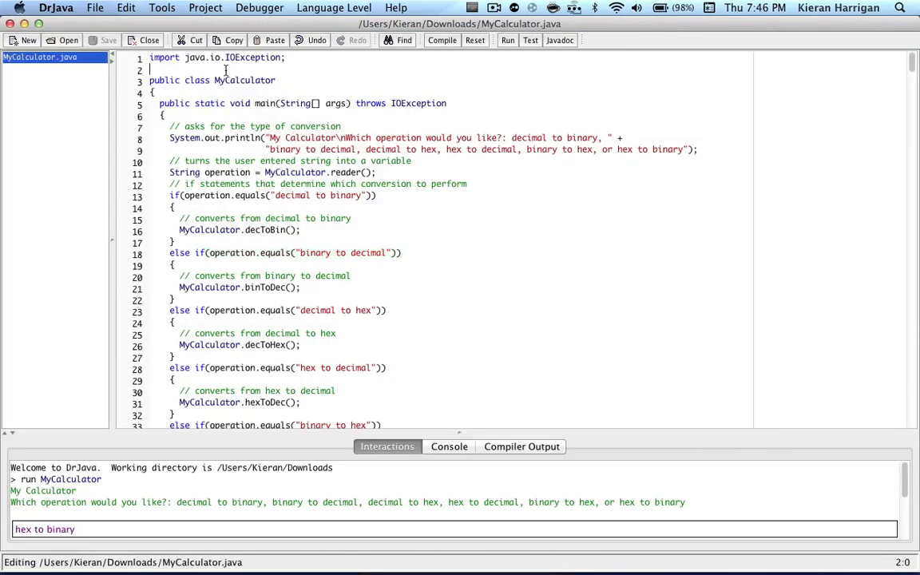
pyautogui.moveTo(549, 200)
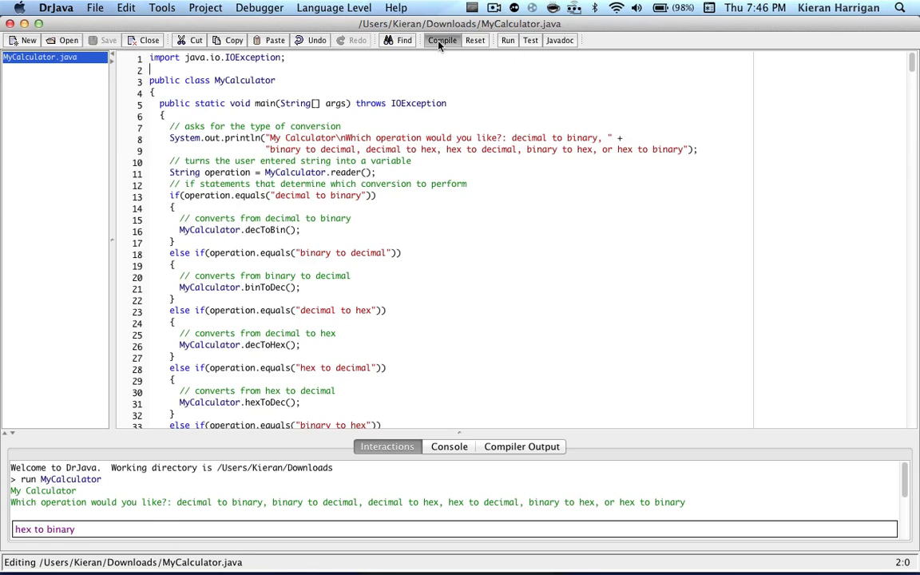
# Compile MyCalculator.java so the Compiler Output reads 'Compilation completed.'.
pyautogui.click(441, 42)
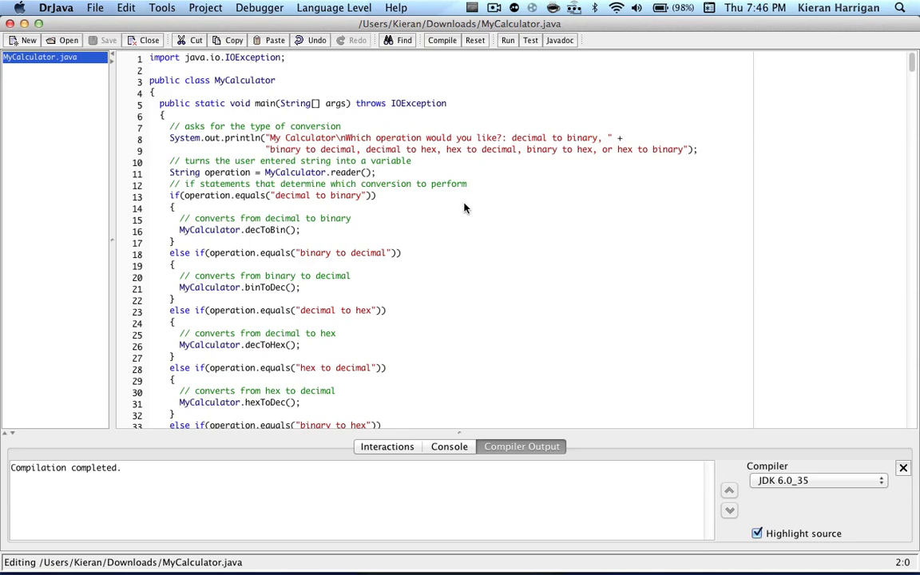
pyautogui.moveTo(460, 210)
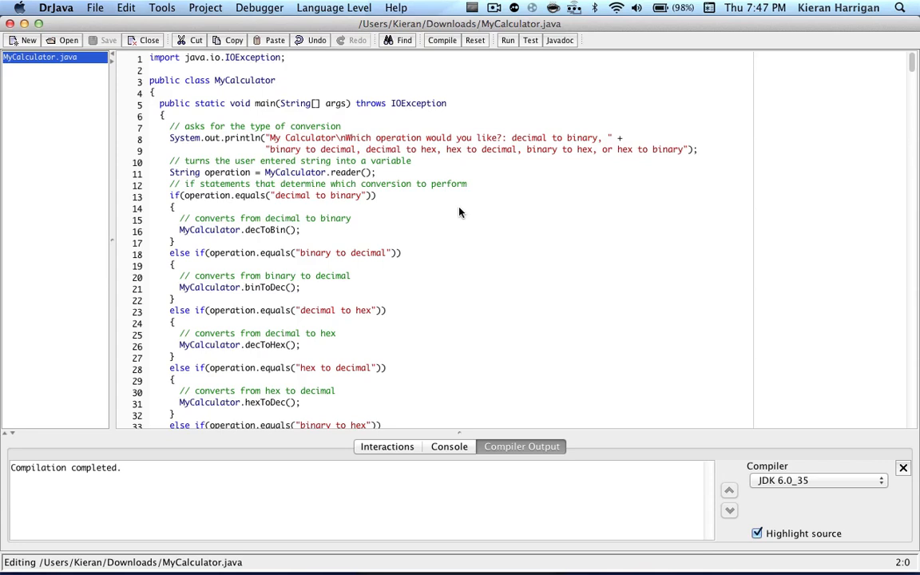
pyautogui.moveTo(428, 211)
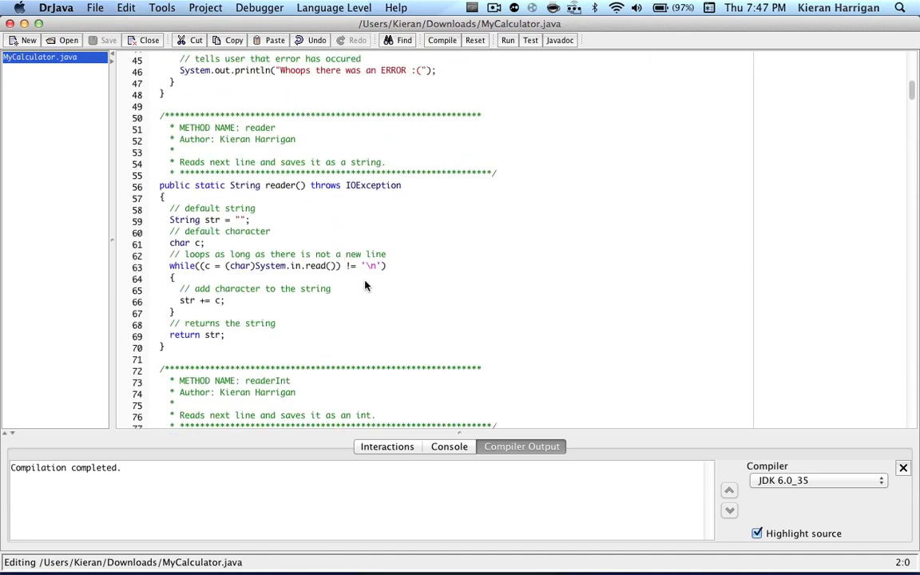
pyautogui.moveTo(370, 287)
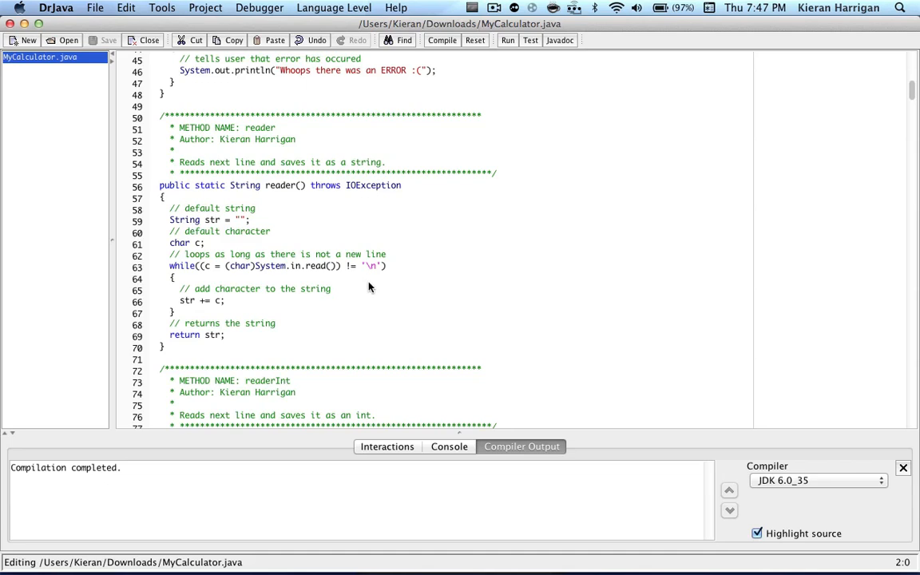
pyautogui.scroll(-3)
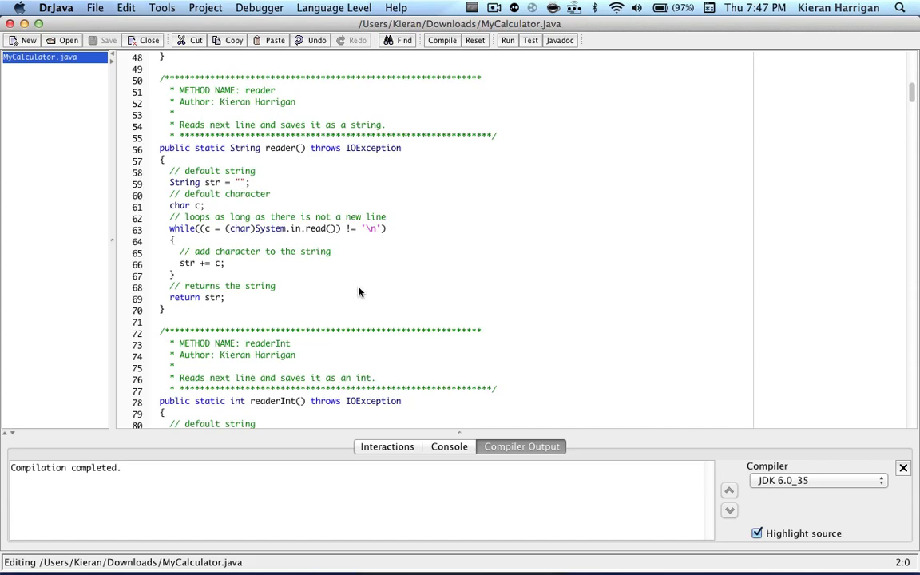
pyautogui.moveTo(194, 249)
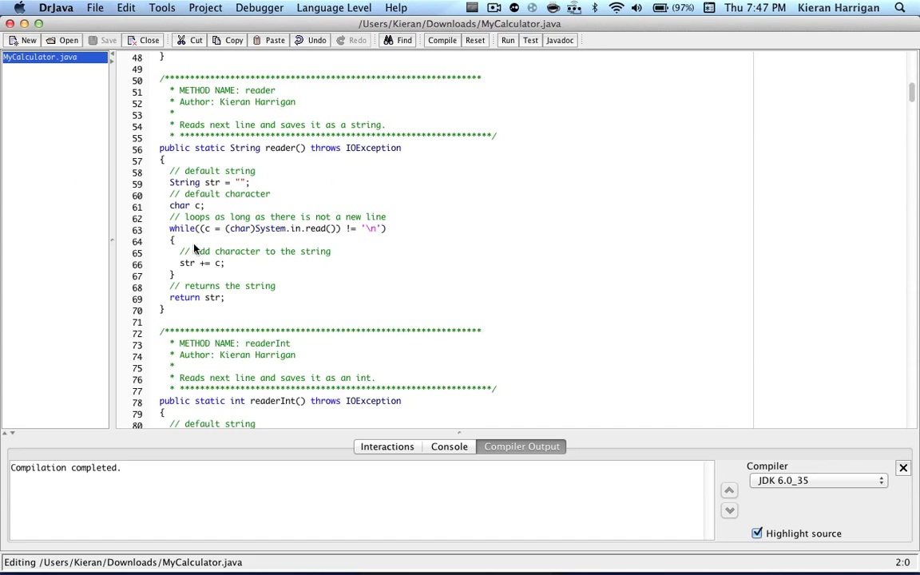
pyautogui.scroll(-3)
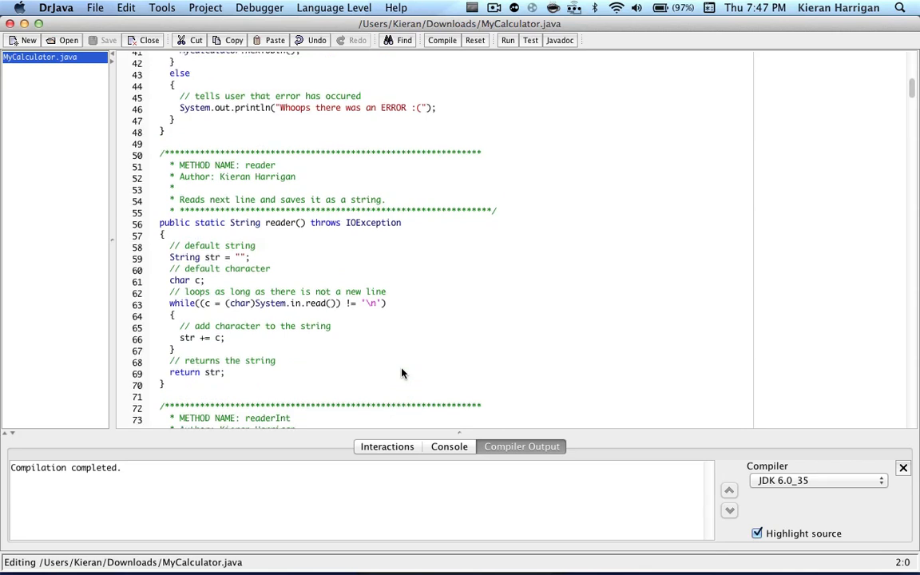
pyautogui.moveTo(243, 137)
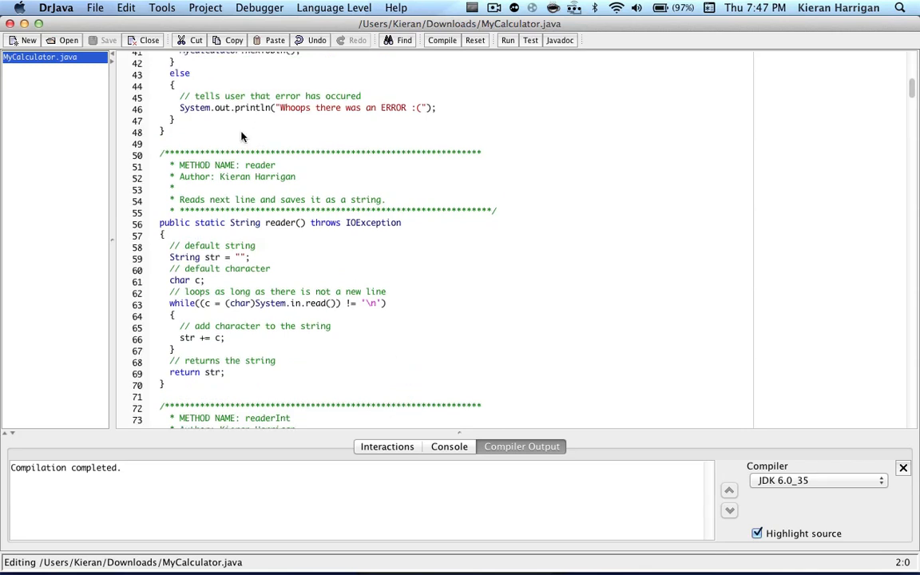
pyautogui.moveTo(230, 280)
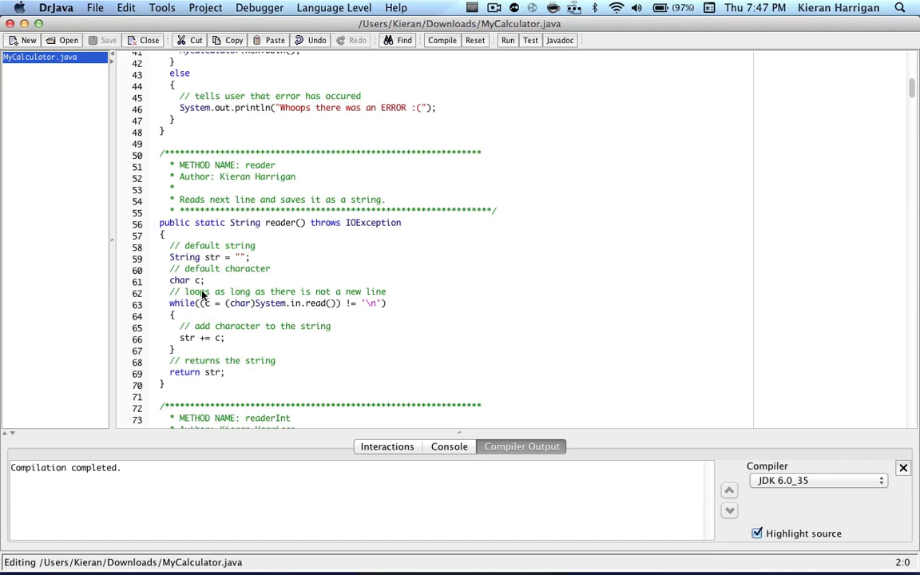
pyautogui.moveTo(254, 303)
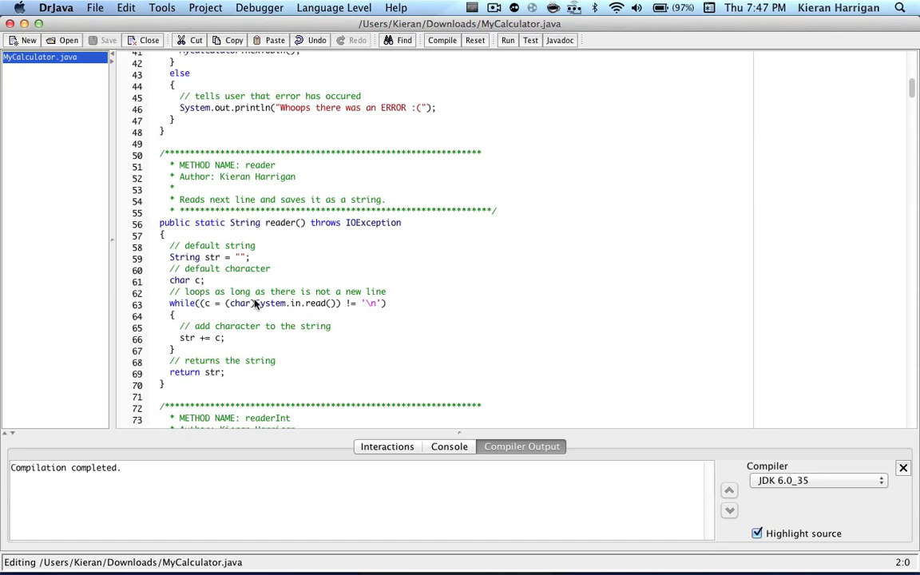
pyautogui.moveTo(233, 308)
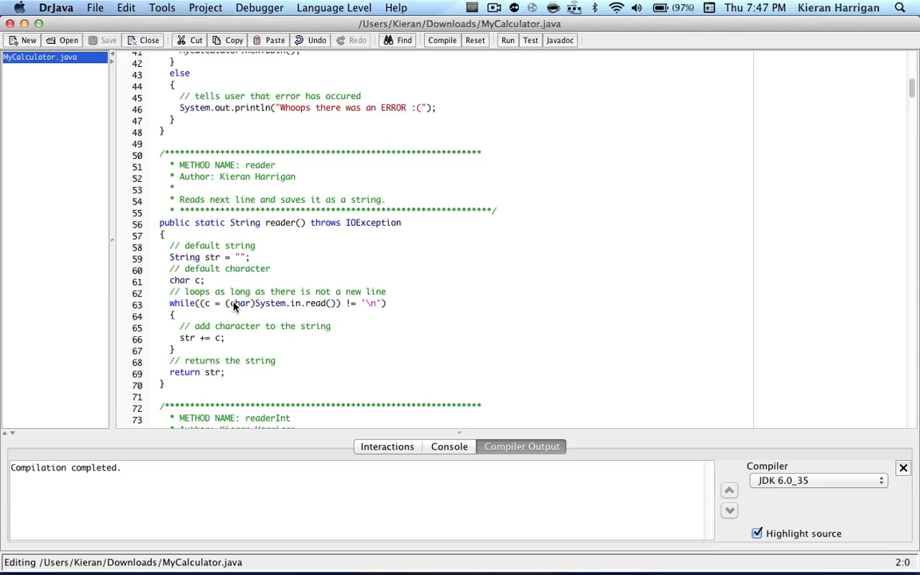
pyautogui.moveTo(304, 313)
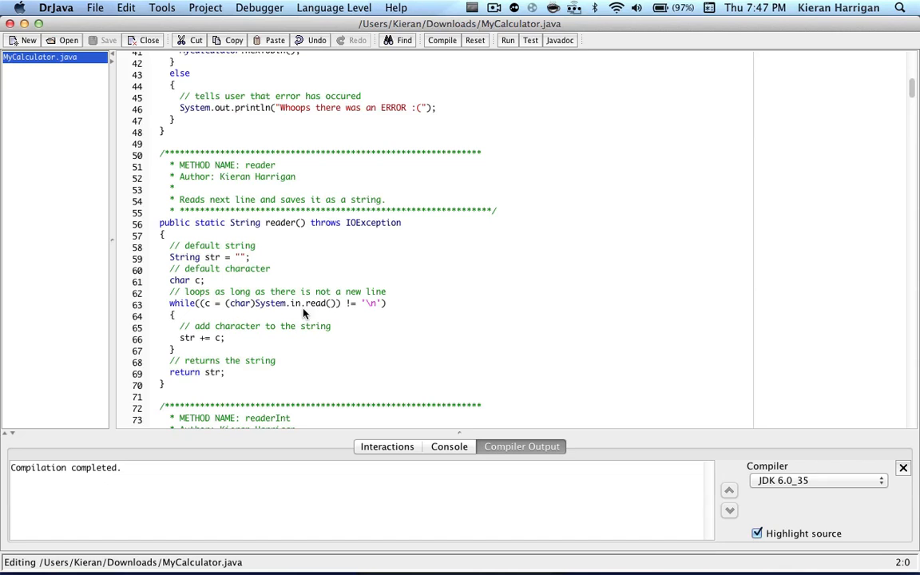
pyautogui.moveTo(217, 305)
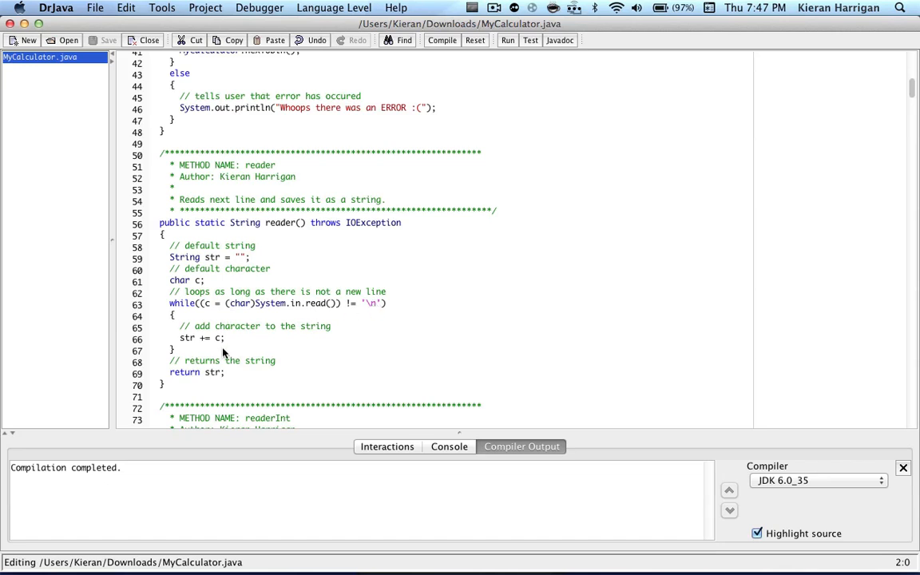
pyautogui.moveTo(177, 347)
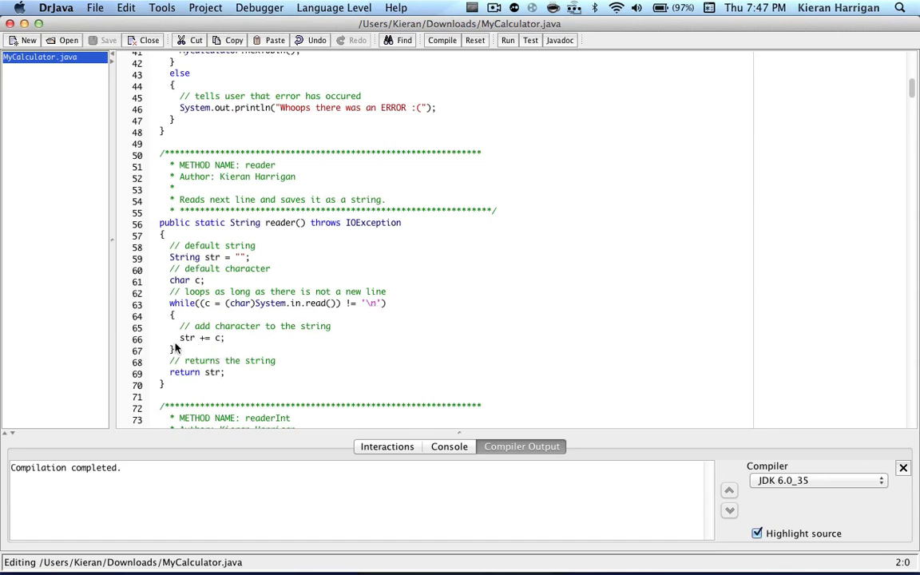
pyautogui.moveTo(232, 275)
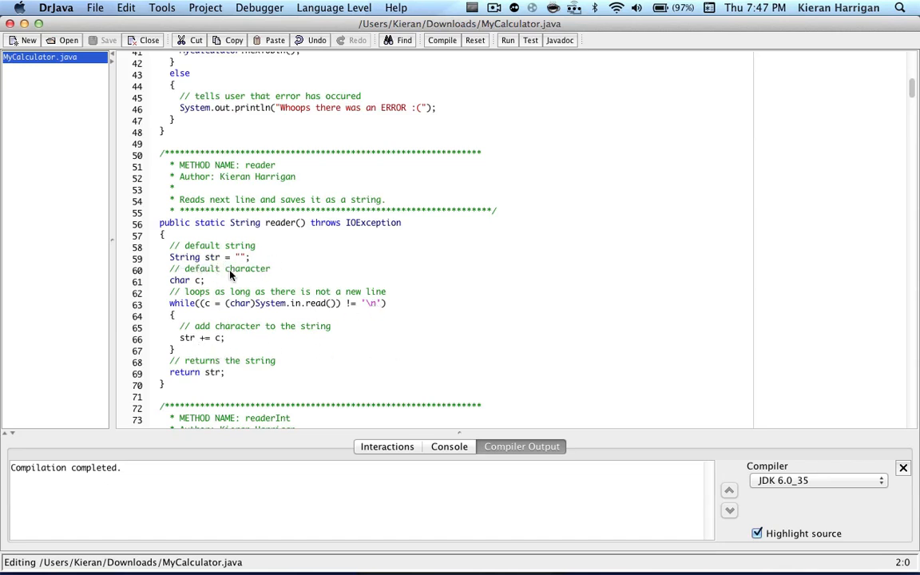
pyautogui.moveTo(418, 339)
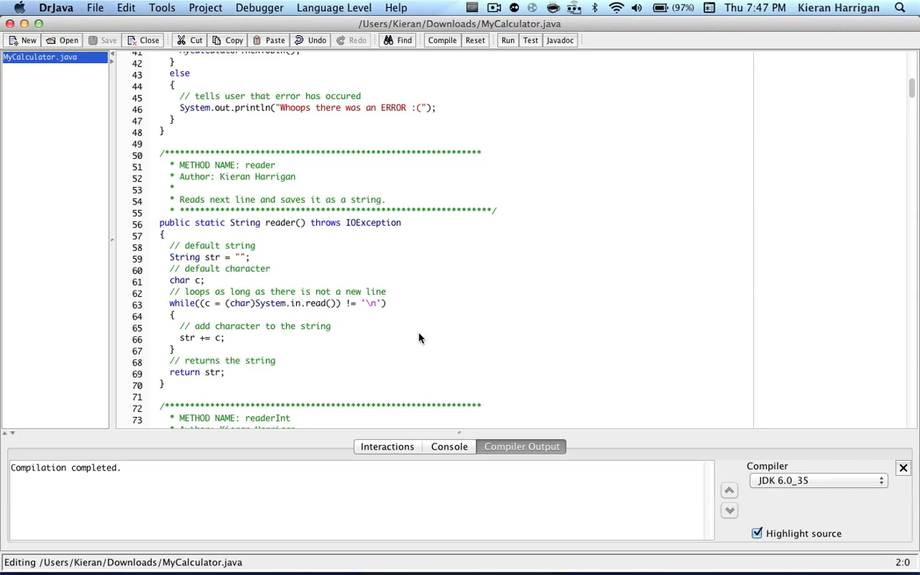
pyautogui.moveTo(181, 428)
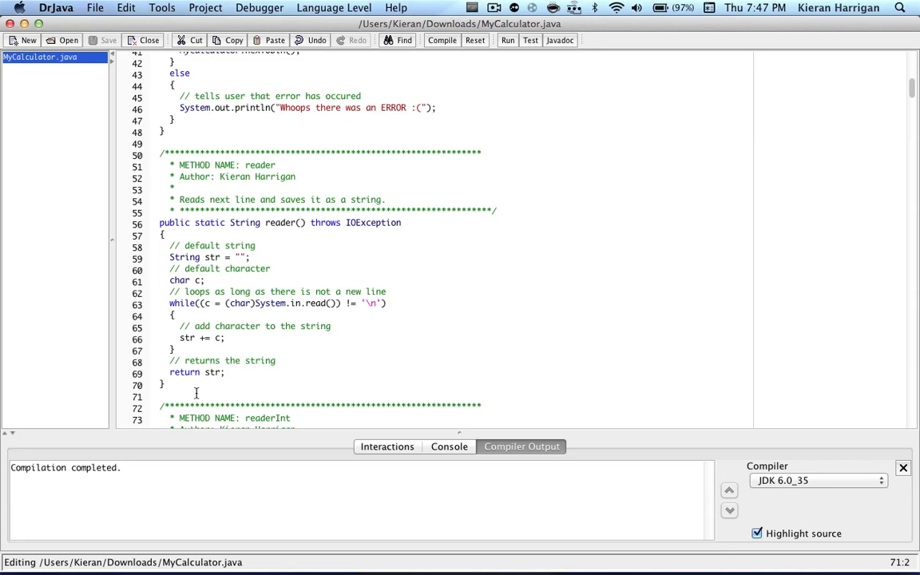
pyautogui.write('// he')
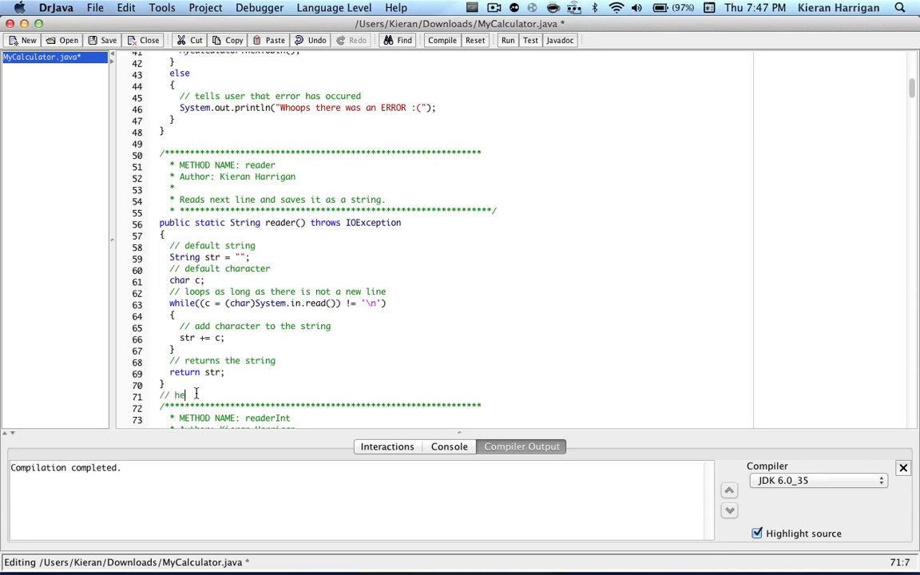
pyautogui.write('llo')
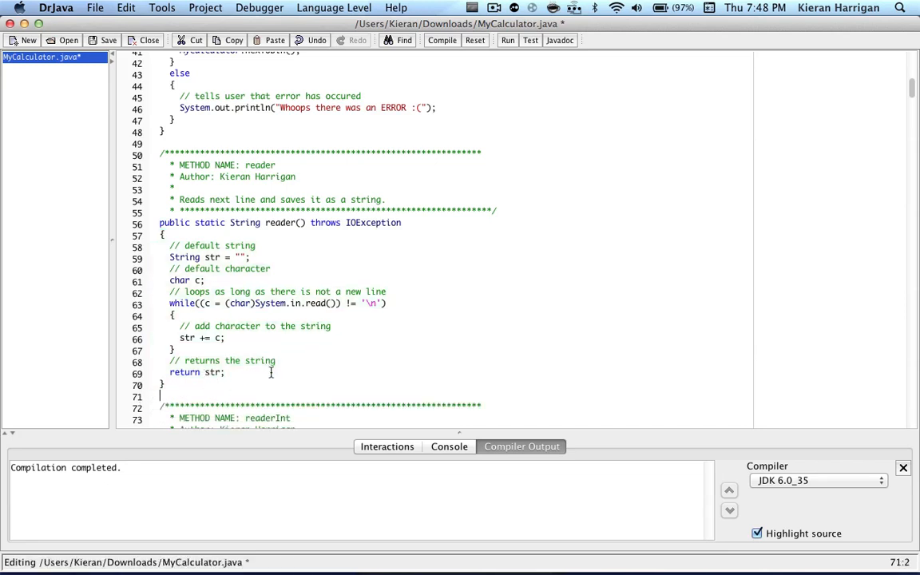
pyautogui.scroll(-3)
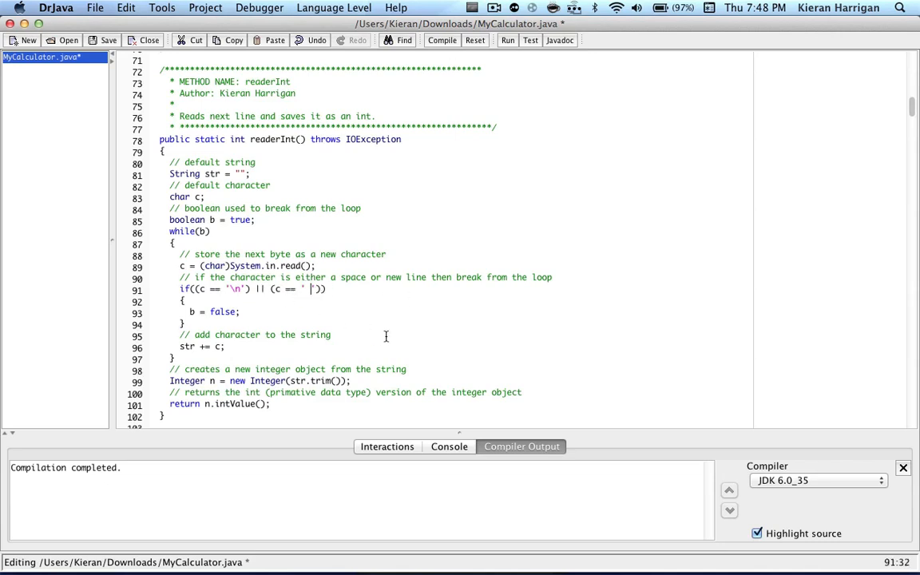
pyautogui.scroll(-3)
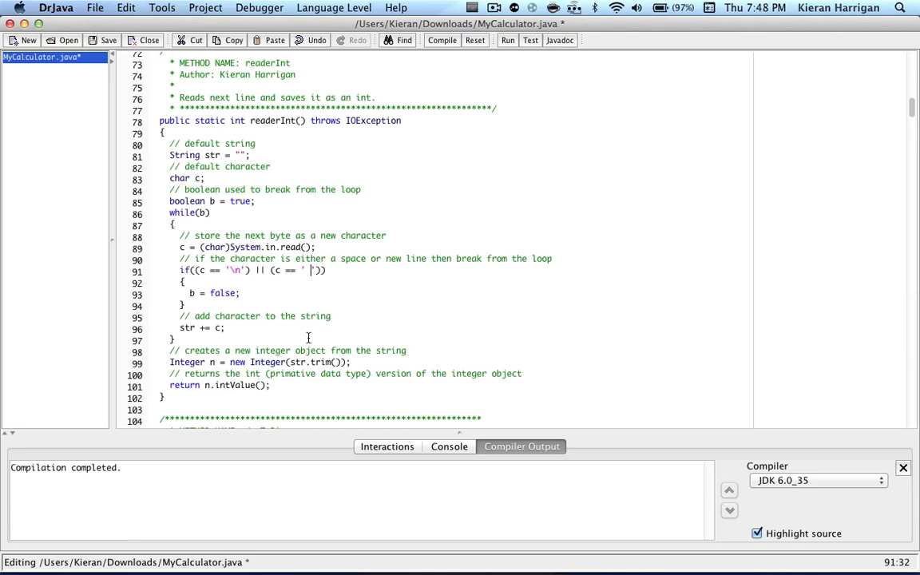
pyautogui.scroll(-3)
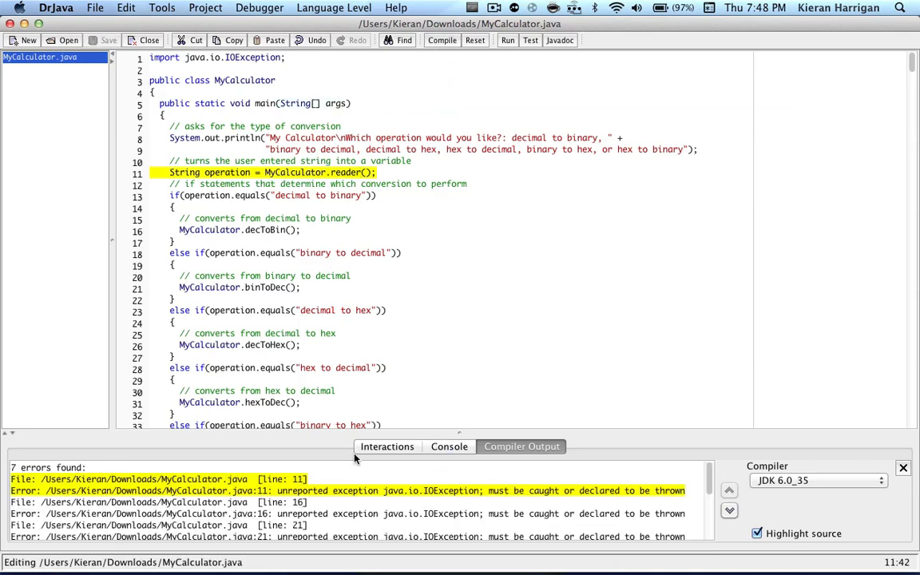
pyautogui.moveTo(393, 501)
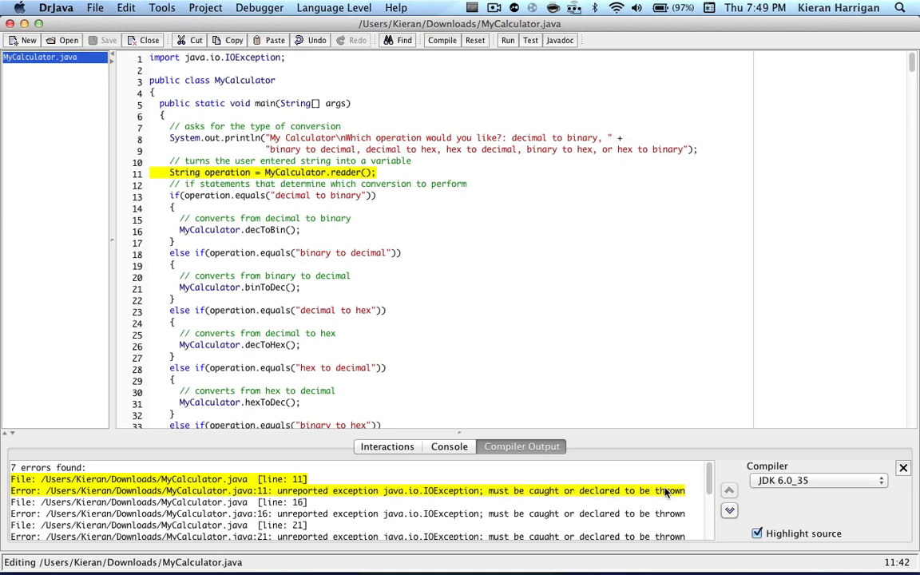
pyautogui.moveTo(348, 473)
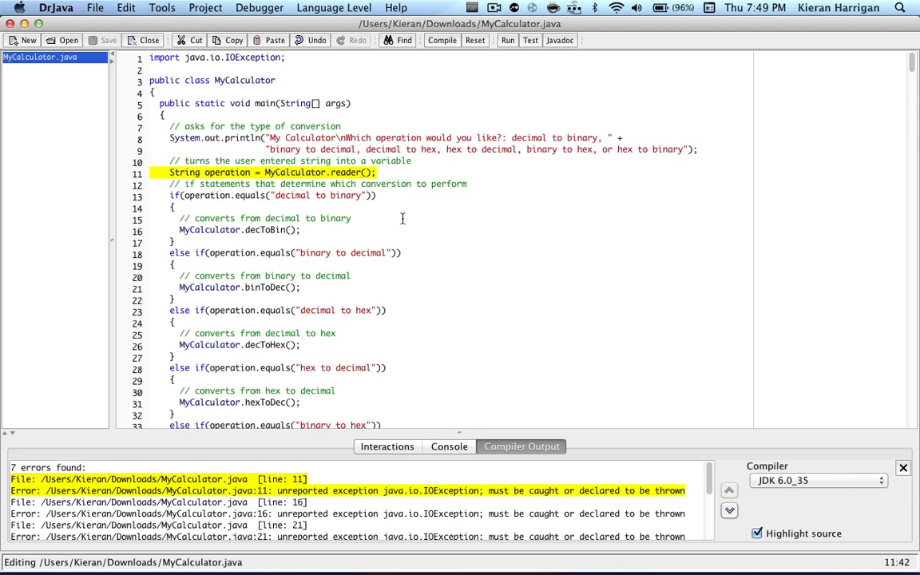
# Add 'throws IOException' after main's parameter list and check the file's other methods.
pyautogui.scroll(-3)
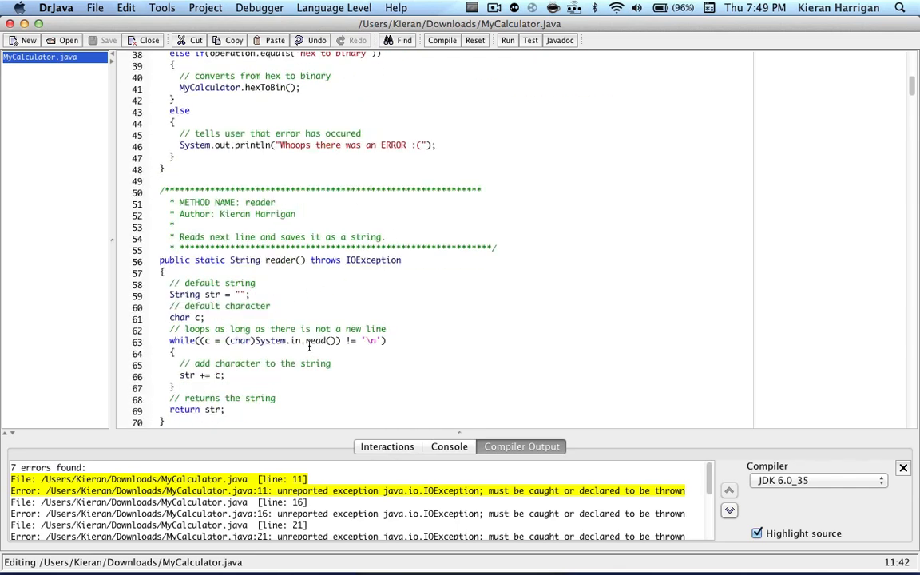
pyautogui.moveTo(498, 307)
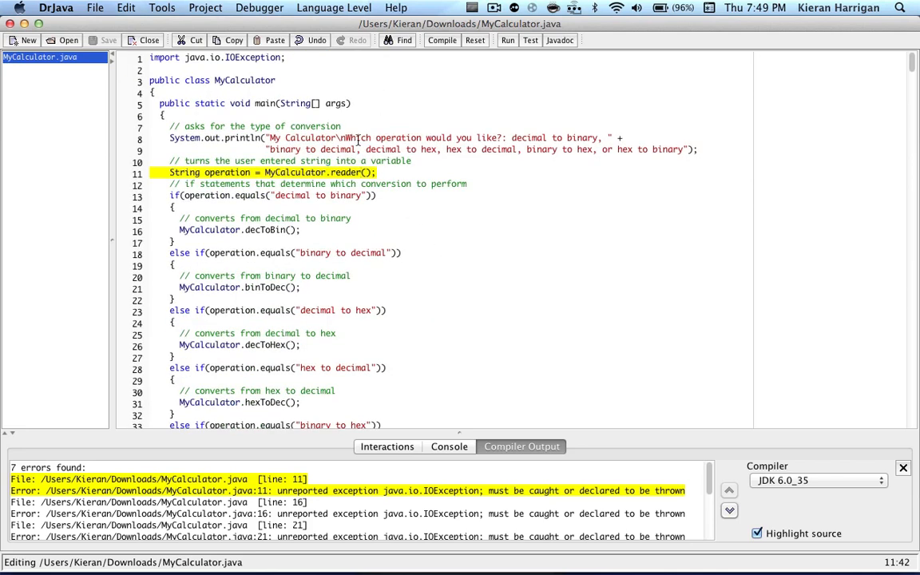
pyautogui.click(354, 102)
pyautogui.write(' throws IO')
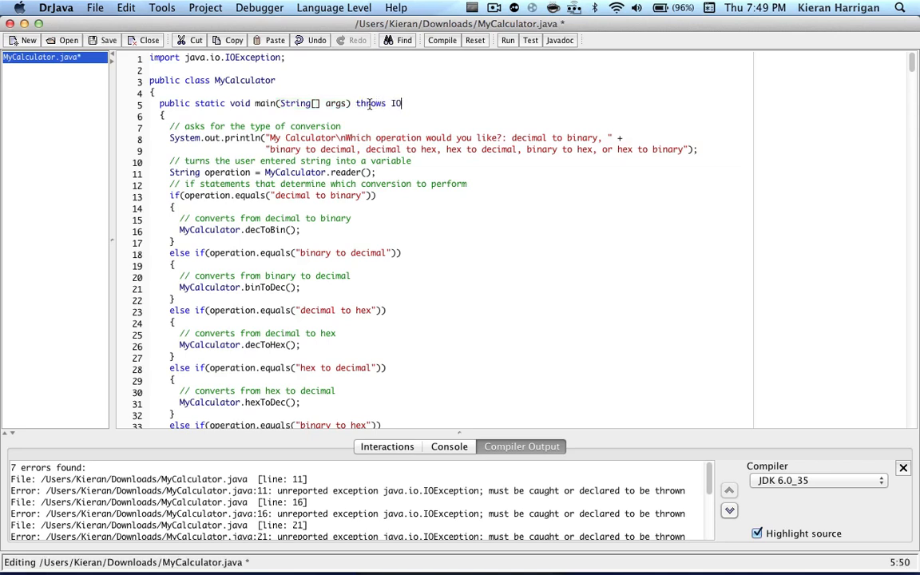
pyautogui.write('Exception')
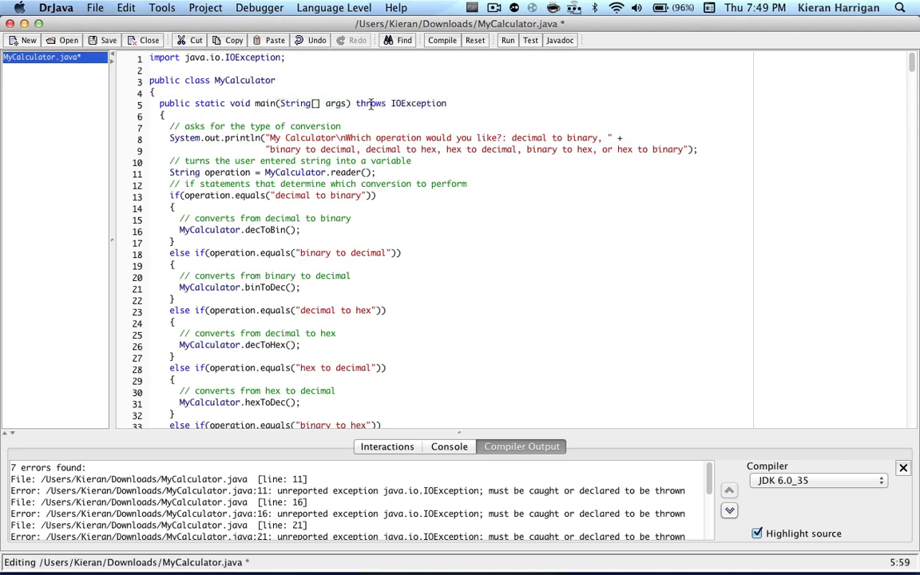
pyautogui.scroll(-3)
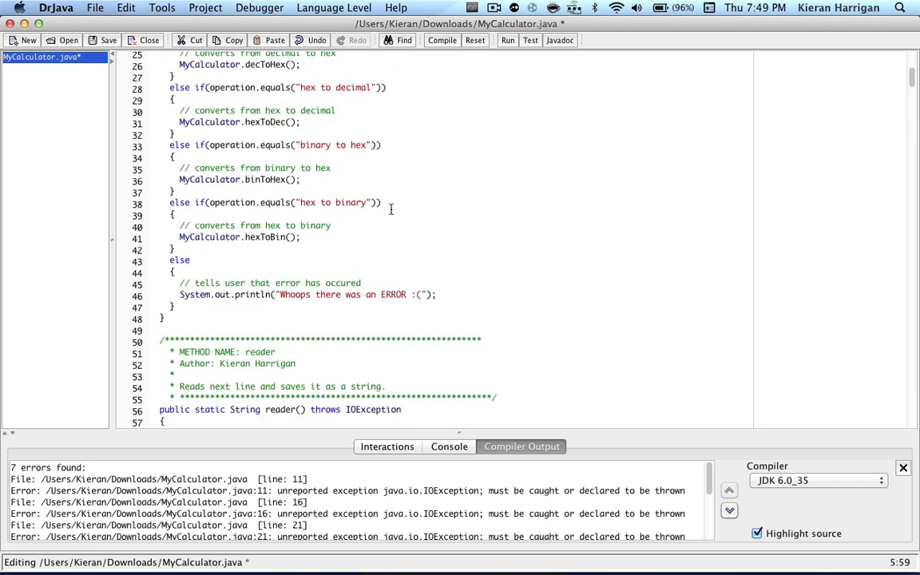
pyautogui.scroll(-3)
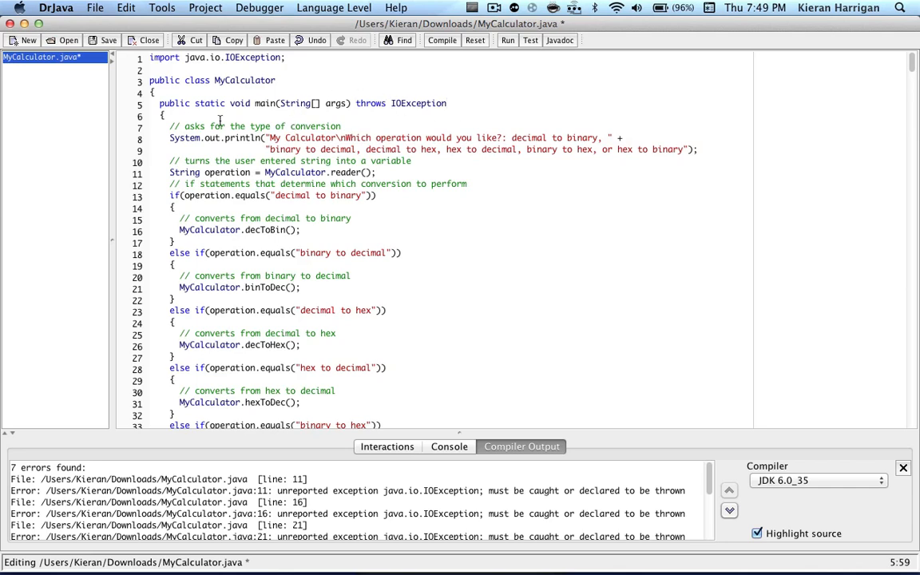
pyautogui.scroll(-3)
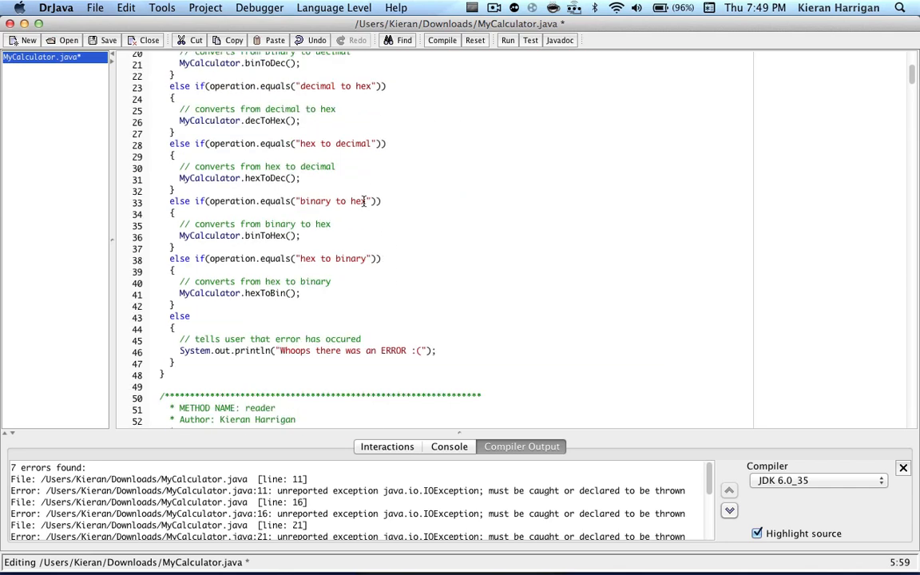
pyautogui.scroll(-3)
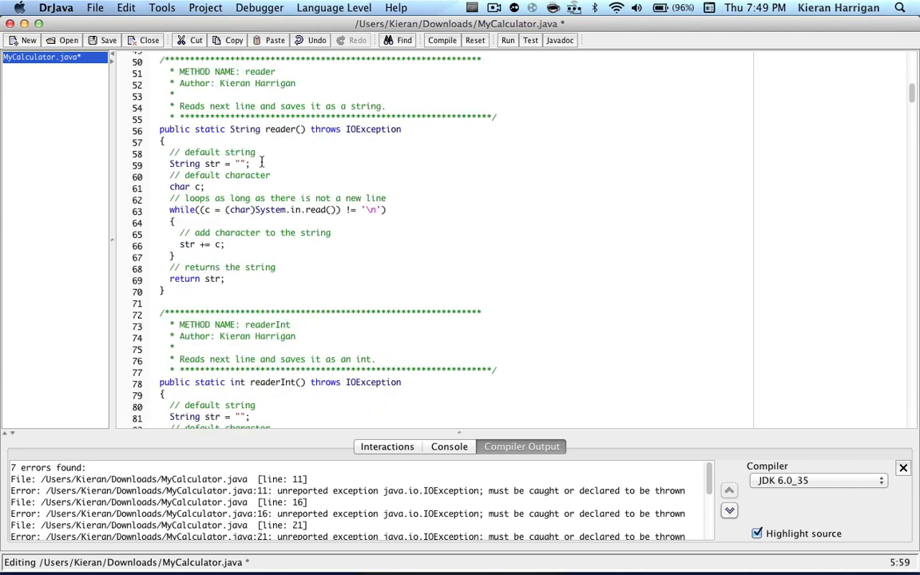
pyautogui.scroll(-3)
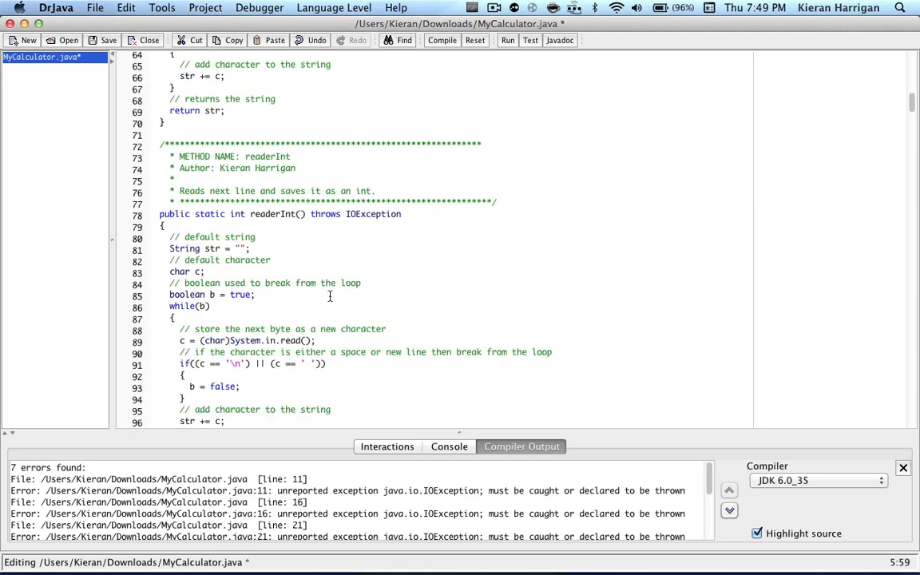
pyautogui.scroll(-3)
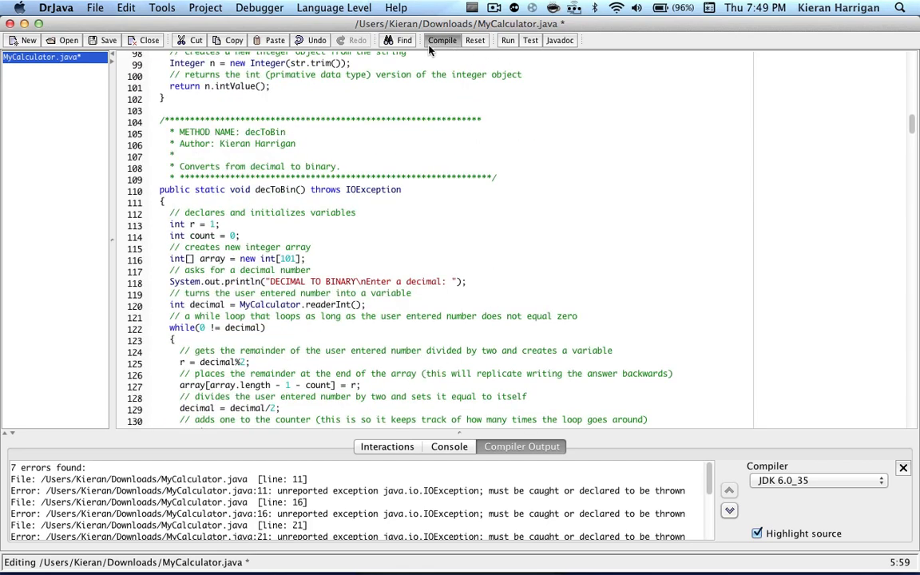
# Recompile MyCalculator.java to 'Compilation completed.' and briefly highlight the IOException import.
pyautogui.click(418, 40)
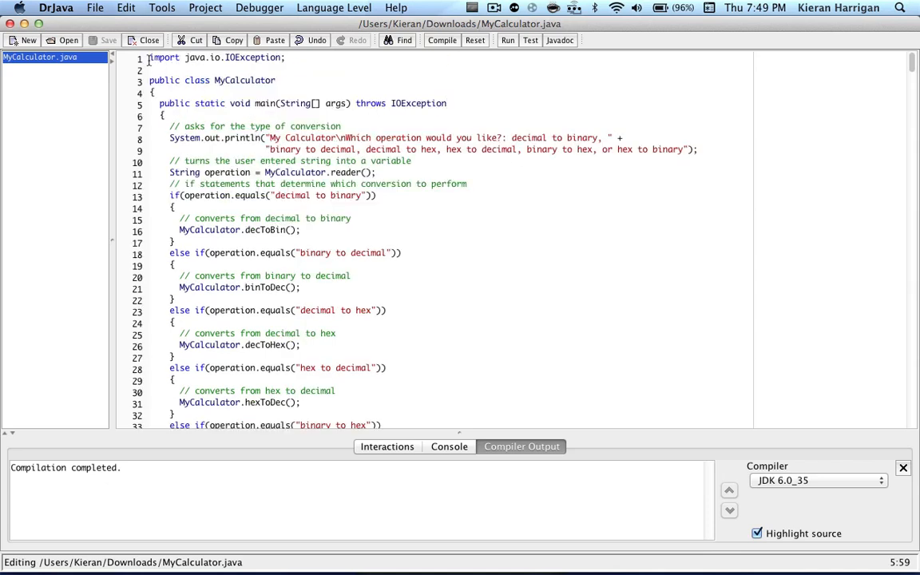
pyautogui.moveTo(147, 58); pyautogui.dragTo(285, 58)
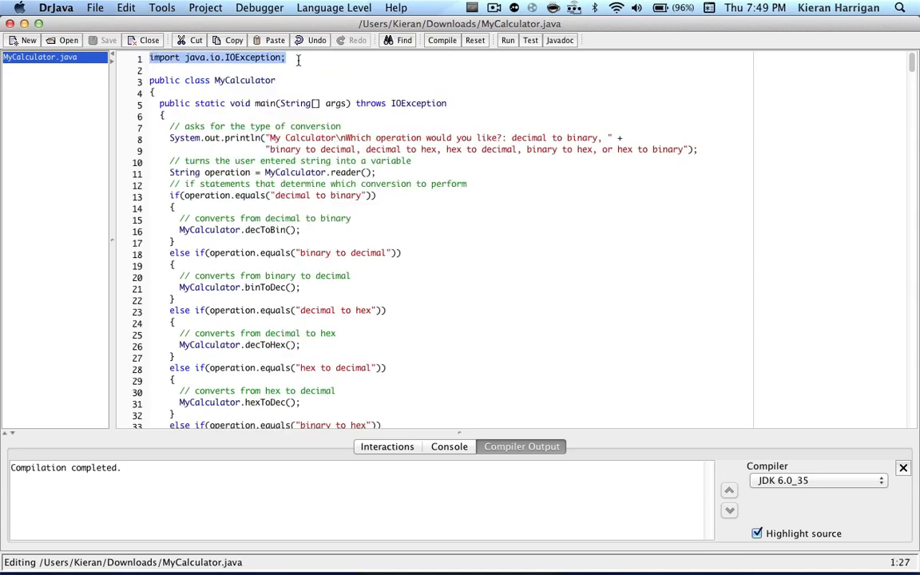
pyautogui.click(332, 88)
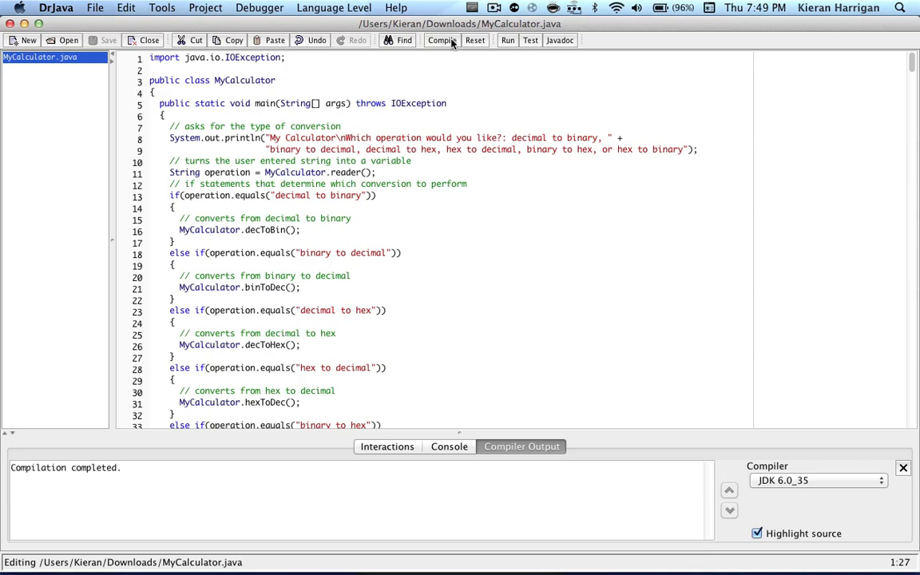
# Run MyCalculator, choose 'decimal to hex' and enter the decimal 7777726.
pyautogui.click(506, 40)
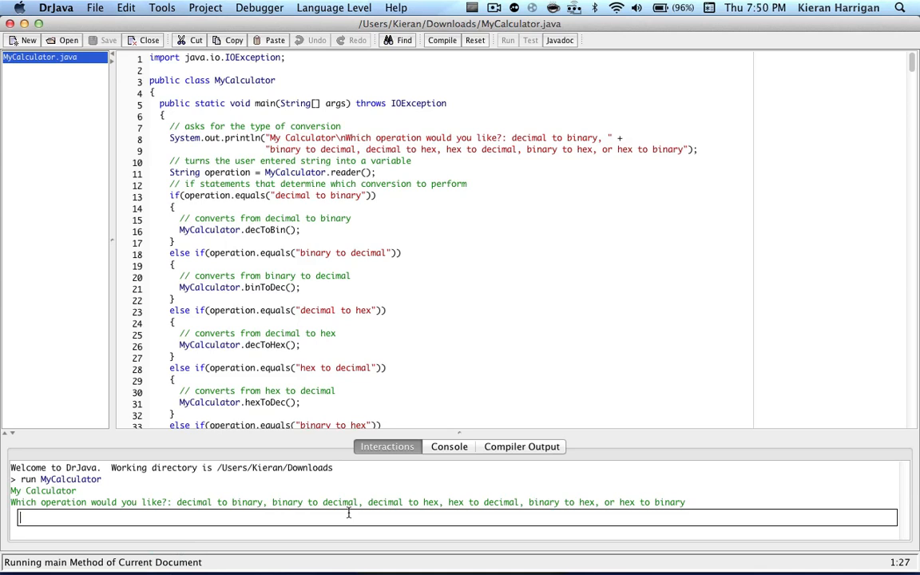
pyautogui.moveTo(208, 535)
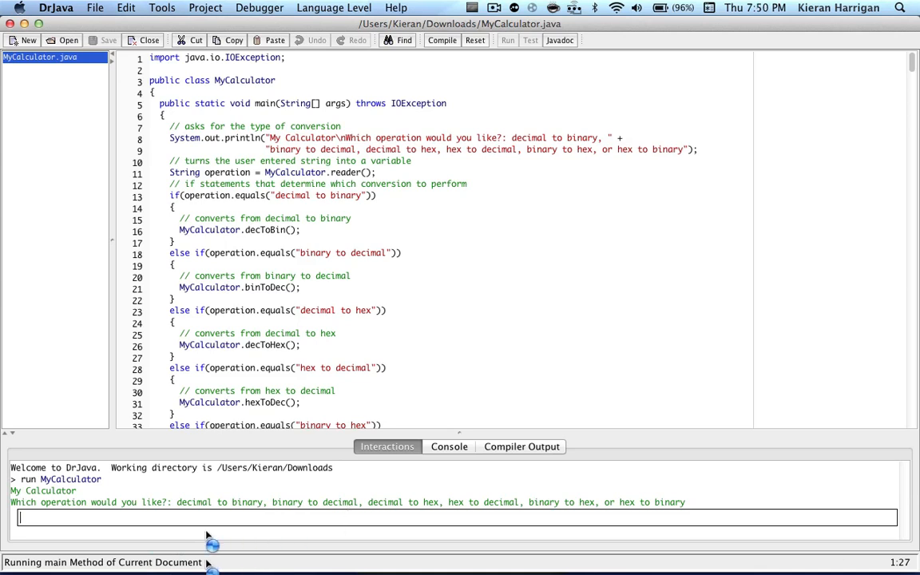
pyautogui.moveTo(821, 370)
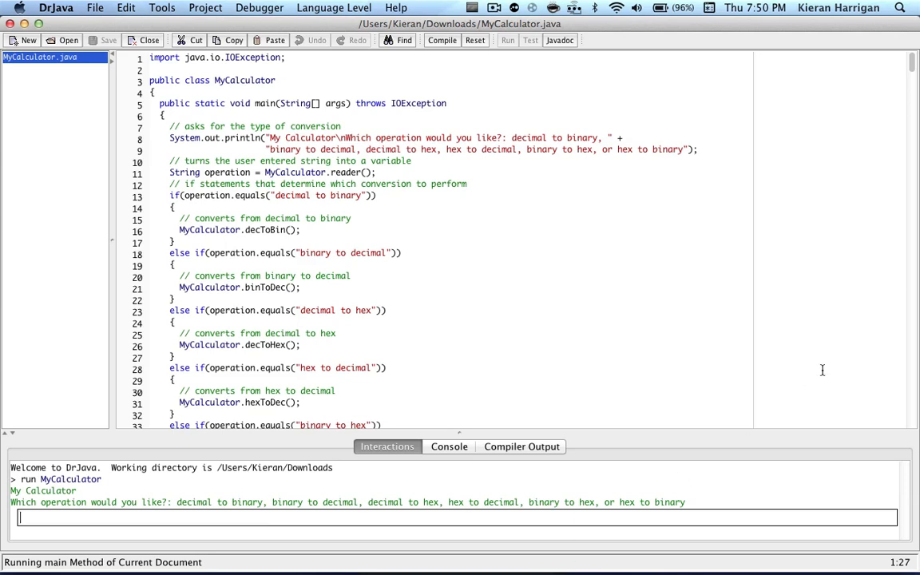
pyautogui.write('decimal to hex')
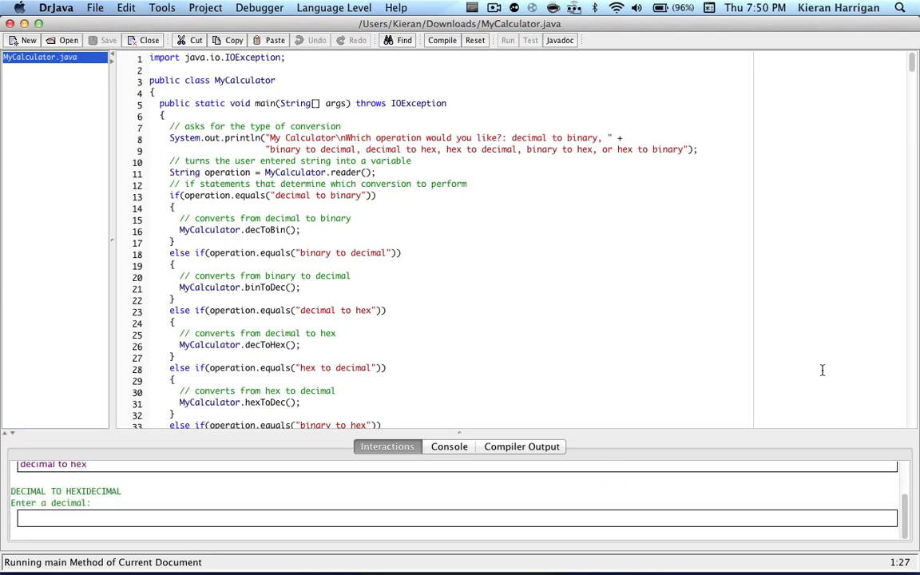
pyautogui.write('77777')
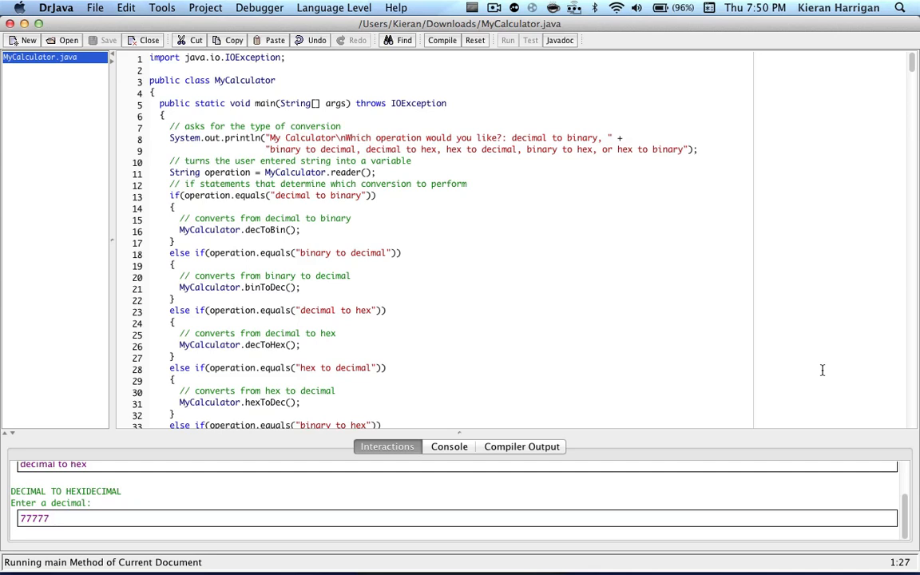
pyautogui.write('26')
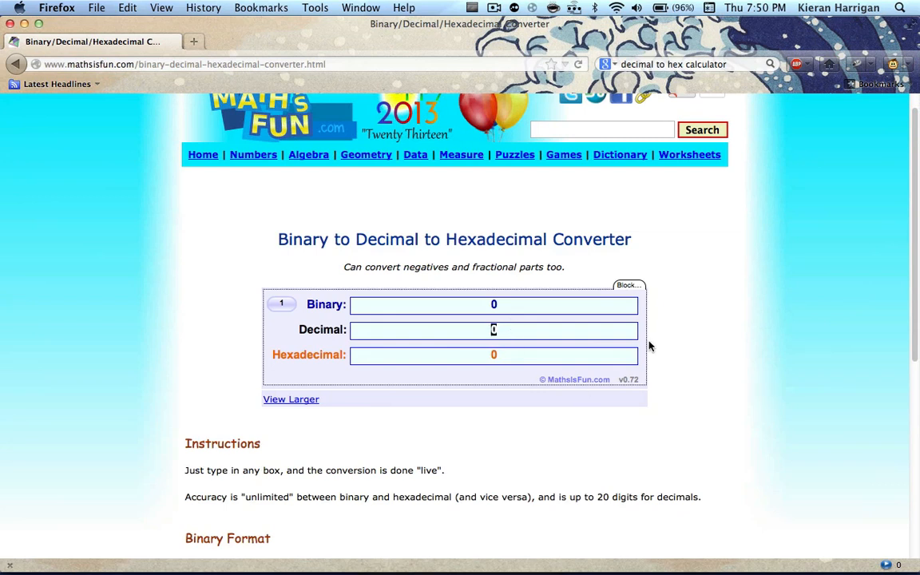
# Enter 7777726 in the Math is Fun Decimal box giving hex 76ADBE, then return to DrJava.
pyautogui.write('7777726')
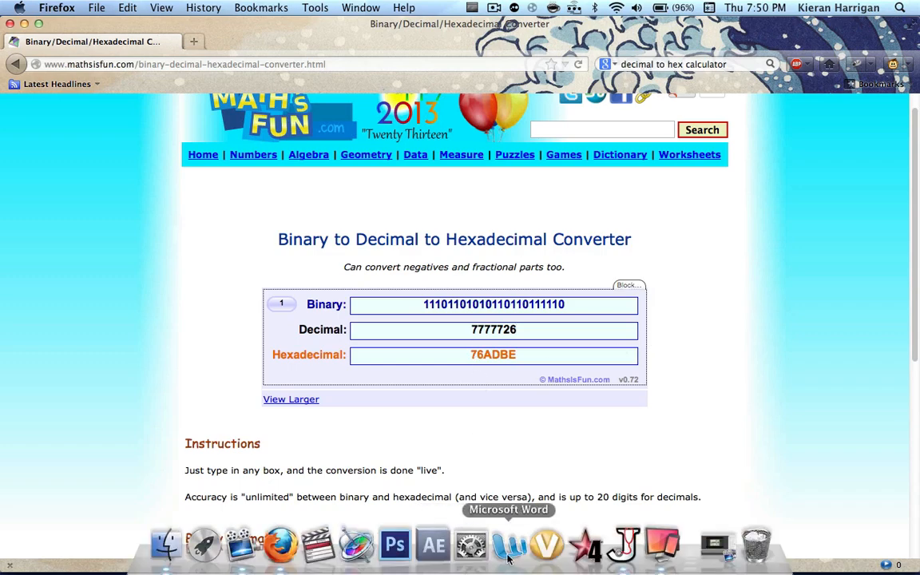
pyautogui.click(508, 556)
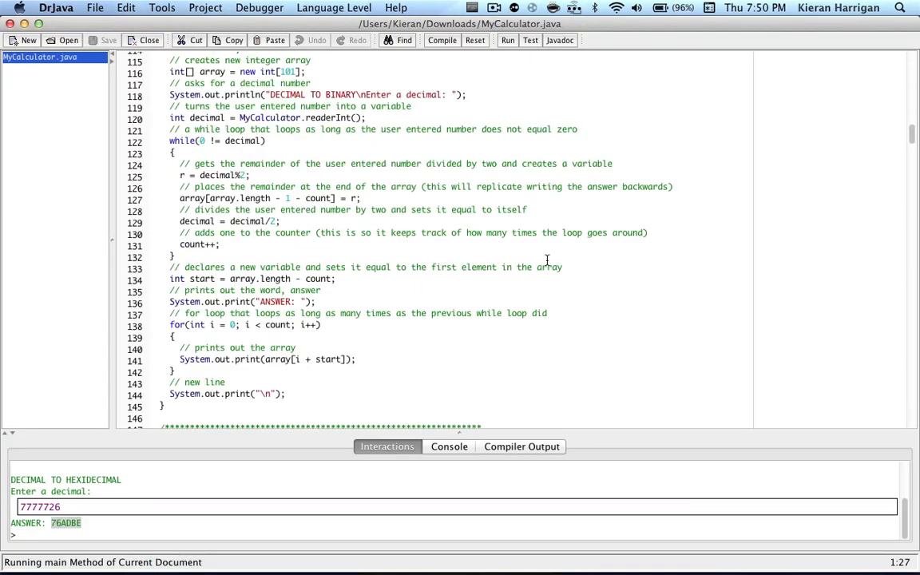
# With ANSWER: 76ADBE confirmed, compile MyCalculator.java again.
pyautogui.scroll(-3)
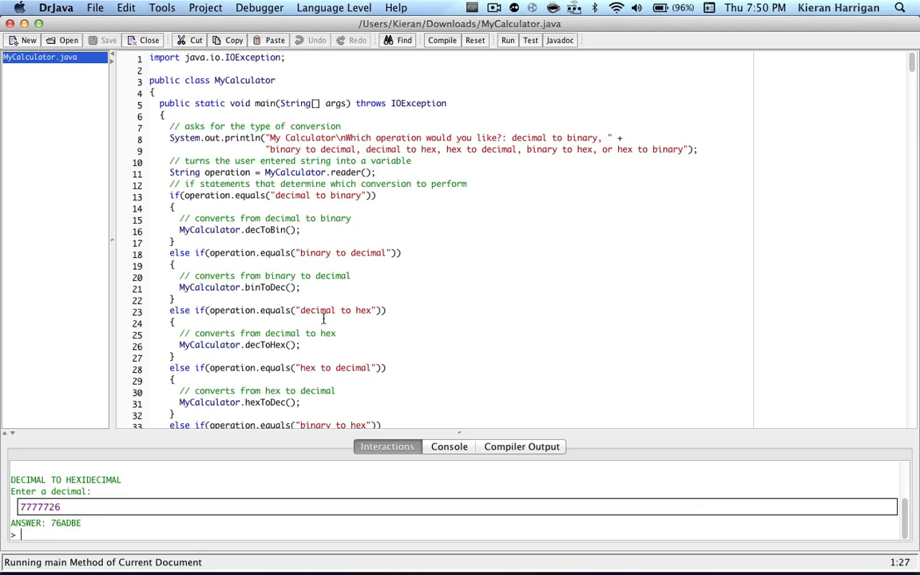
pyautogui.click(441, 39)
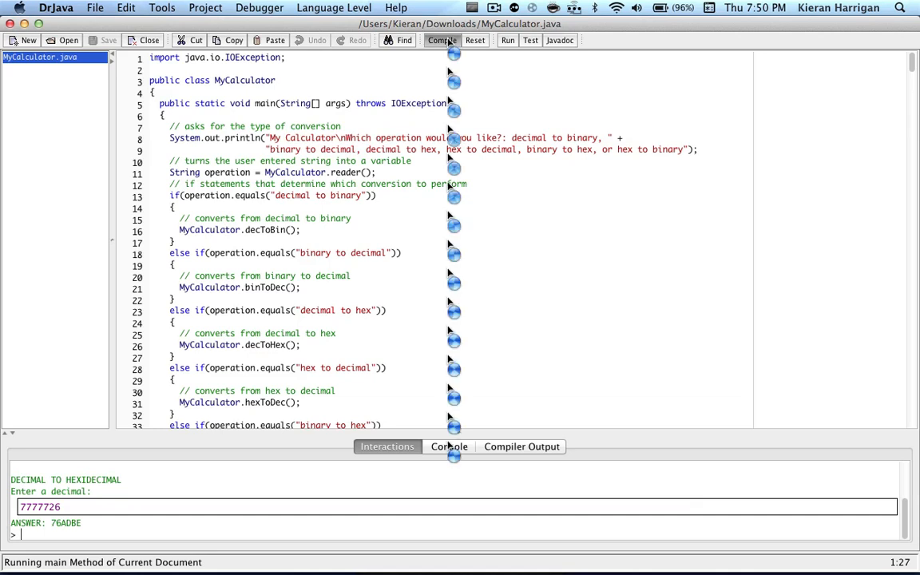
pyautogui.click(441, 40)
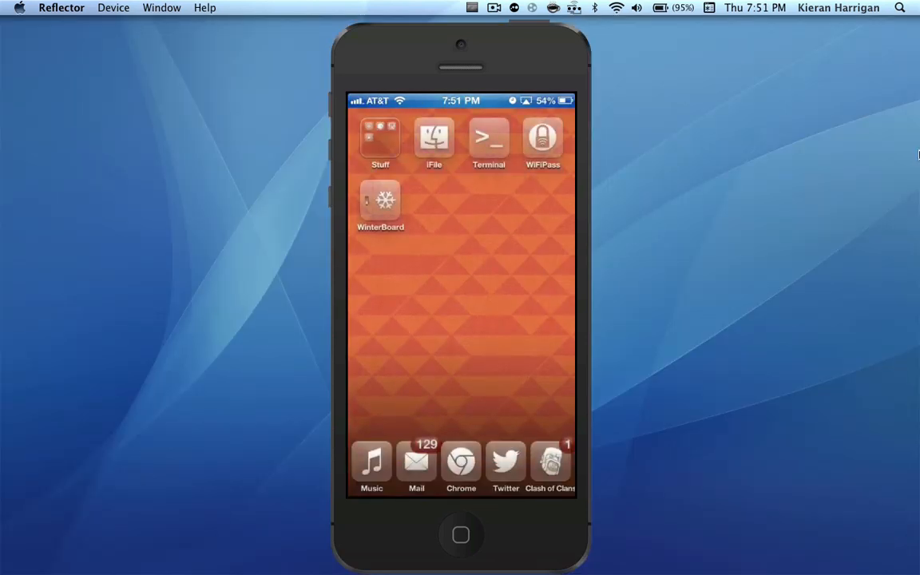
# In the iPhone Terminal, cd /var/mobile/Documents and run 'java MyCalculator'.
pyautogui.click(489, 141)
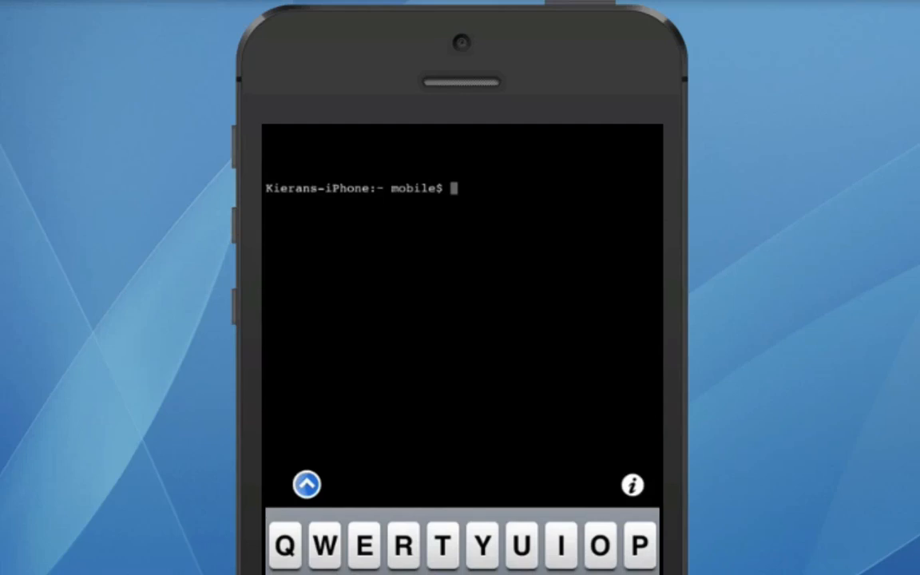
pyautogui.write('cd /')
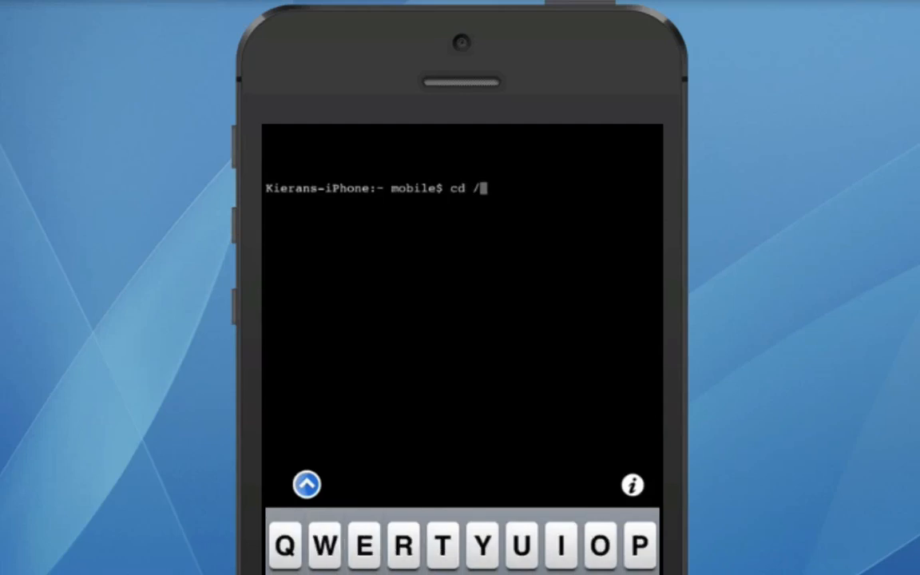
pyautogui.write('var/mobile/Documents')
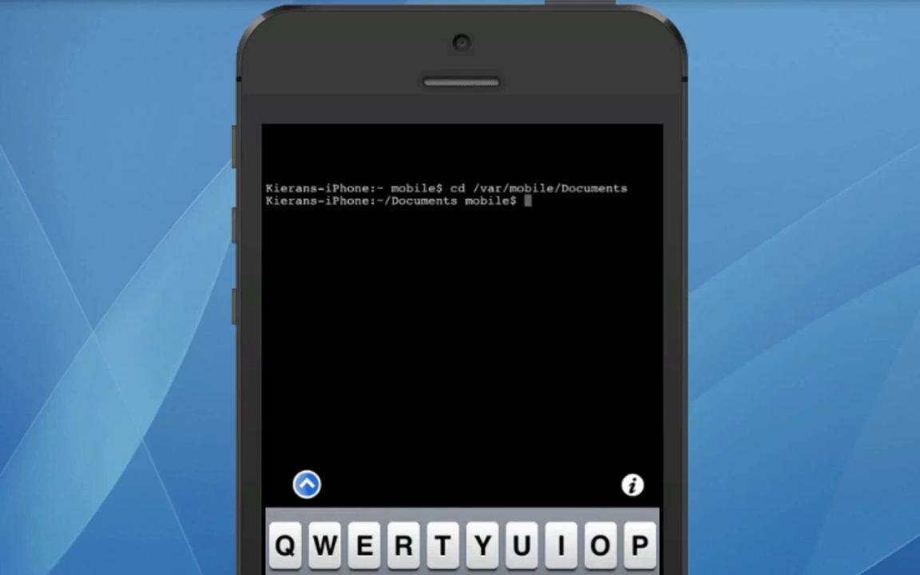
pyautogui.write('java')
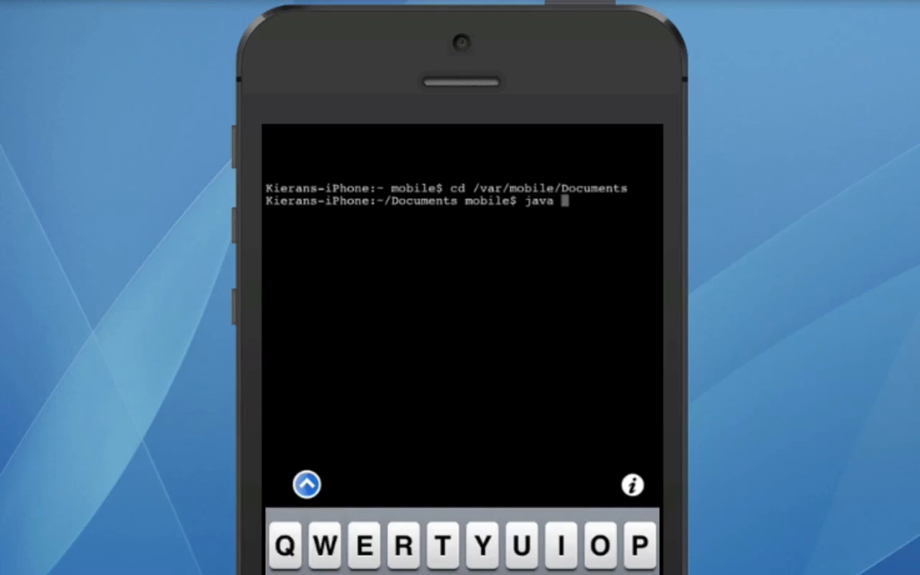
pyautogui.write('MyCalcu')
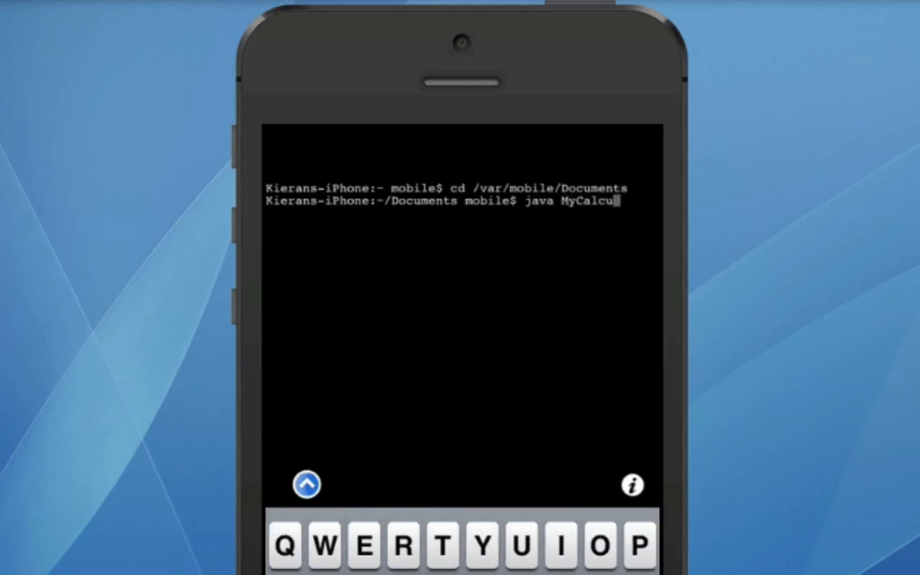
pyautogui.write('lator')
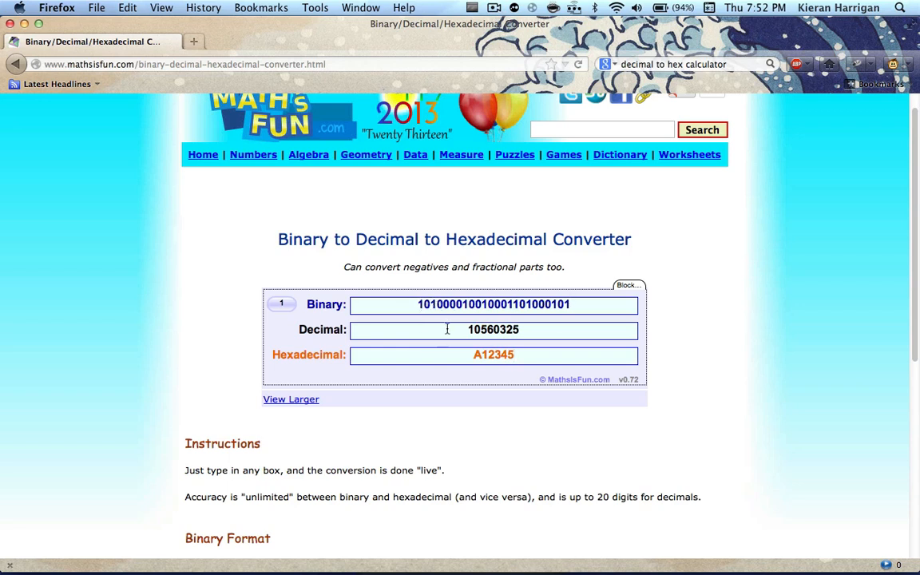
pyautogui.moveTo(636, 542)
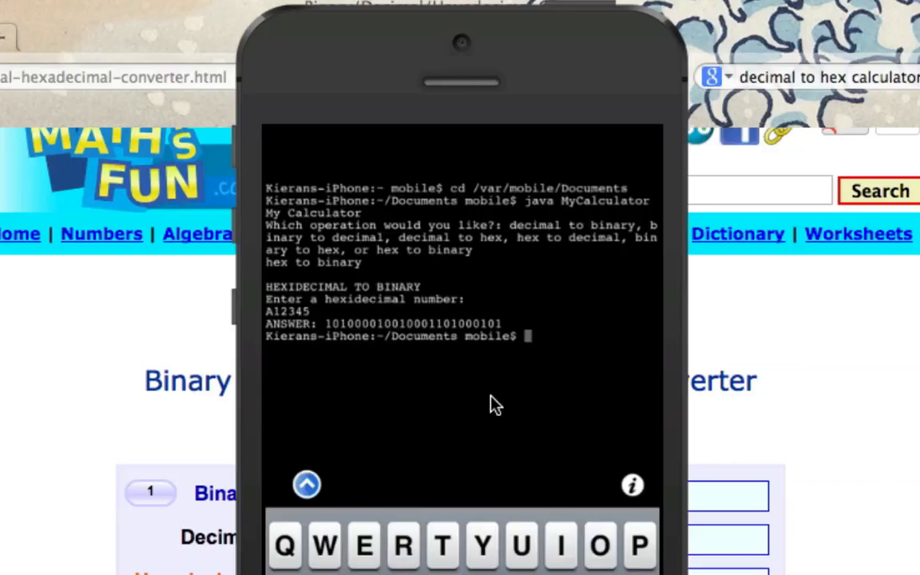
pyautogui.moveTo(353, 331)
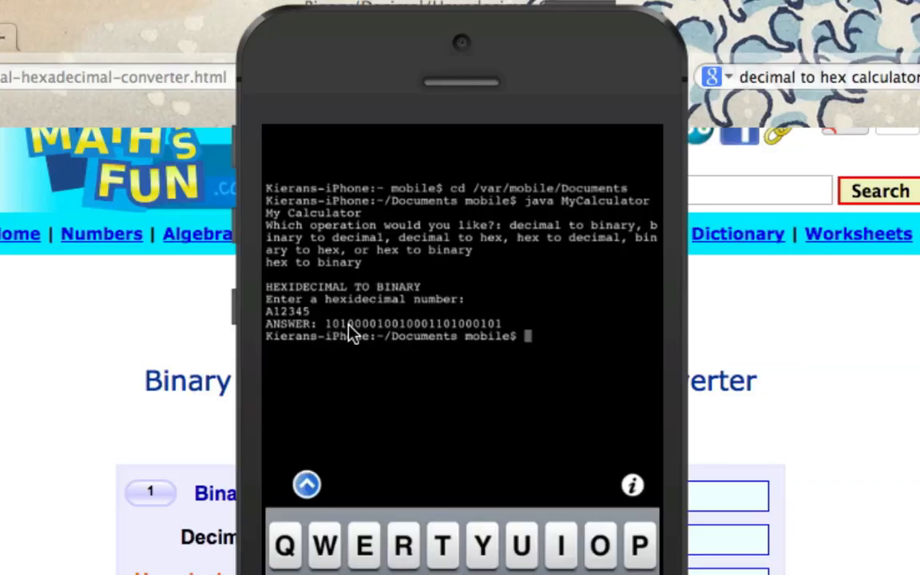
pyautogui.moveTo(537, 79)
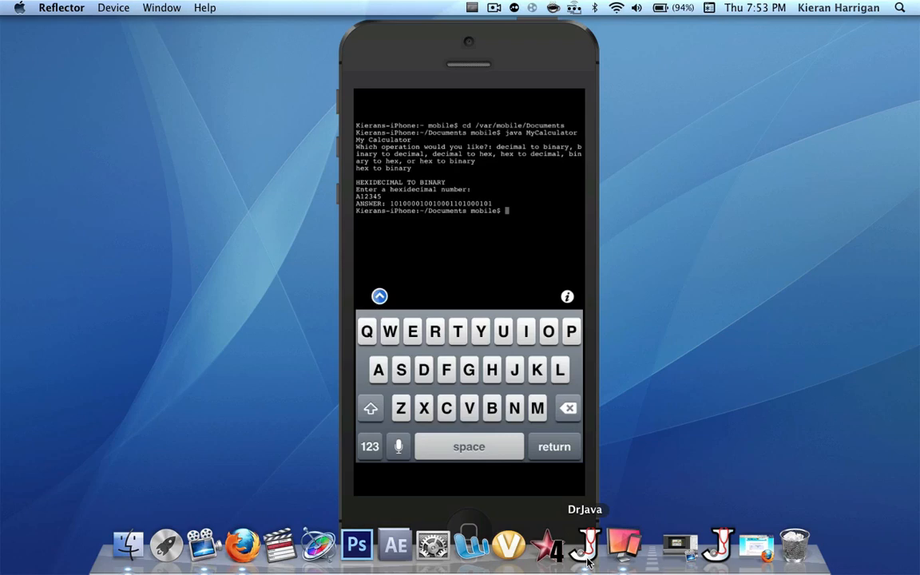
pyautogui.click(587, 553)
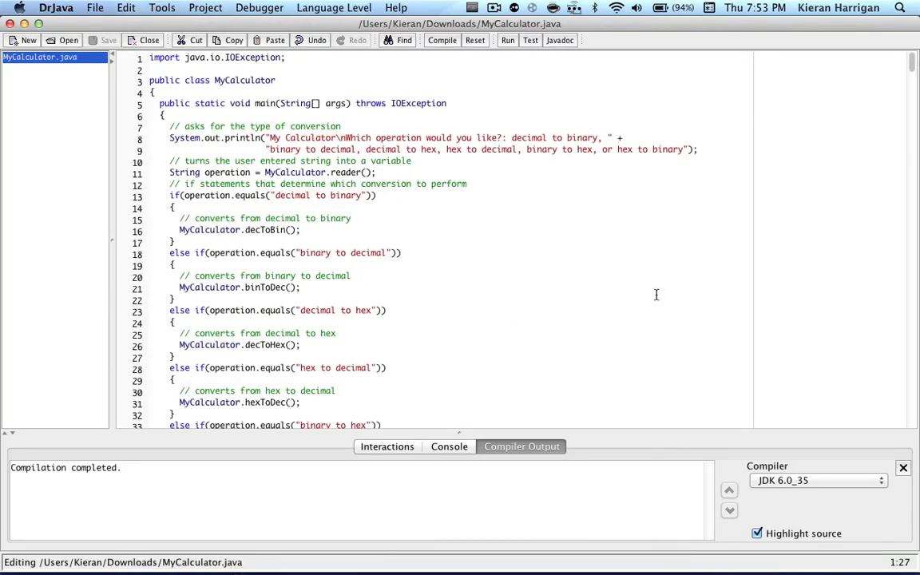
pyautogui.moveTo(917, 284)
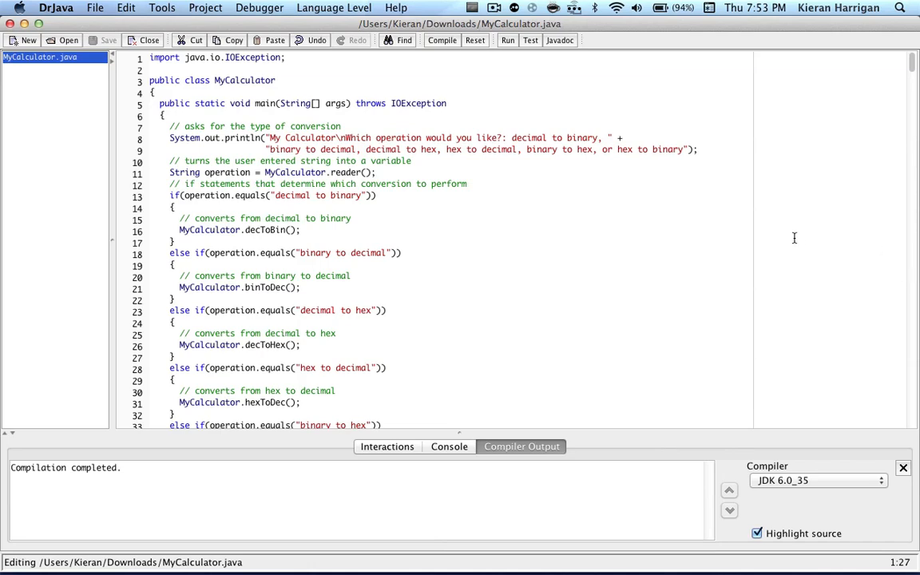
pyautogui.scroll(-3)
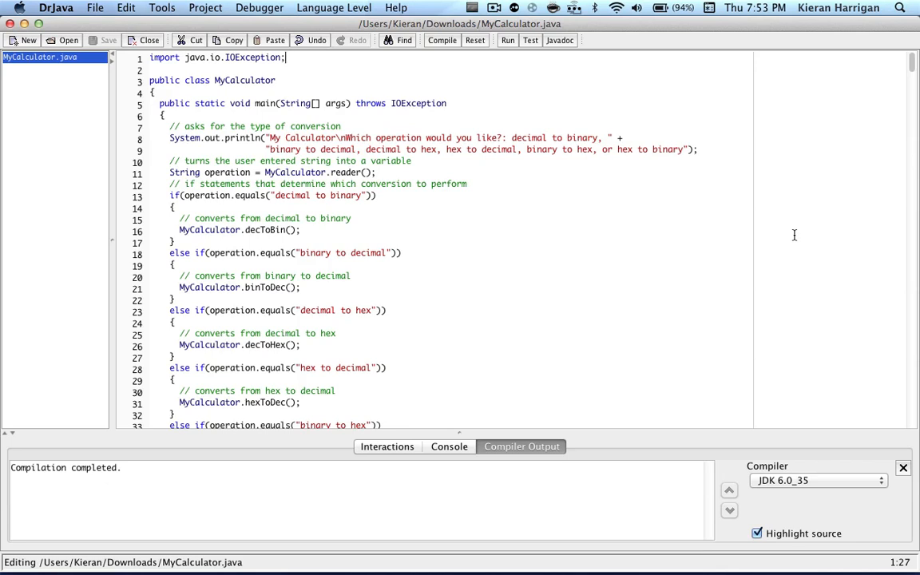
pyautogui.moveTo(529, 326)
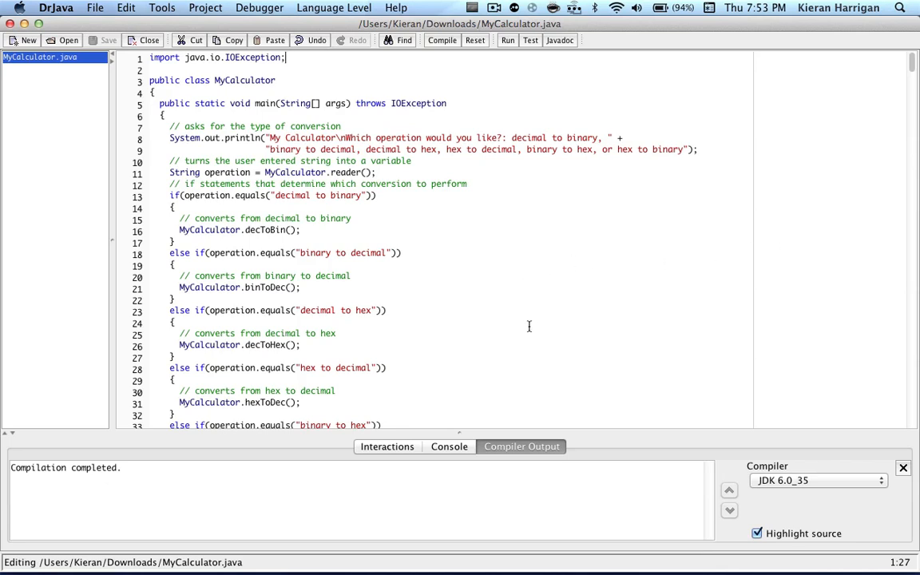
pyautogui.moveTo(667, 348)
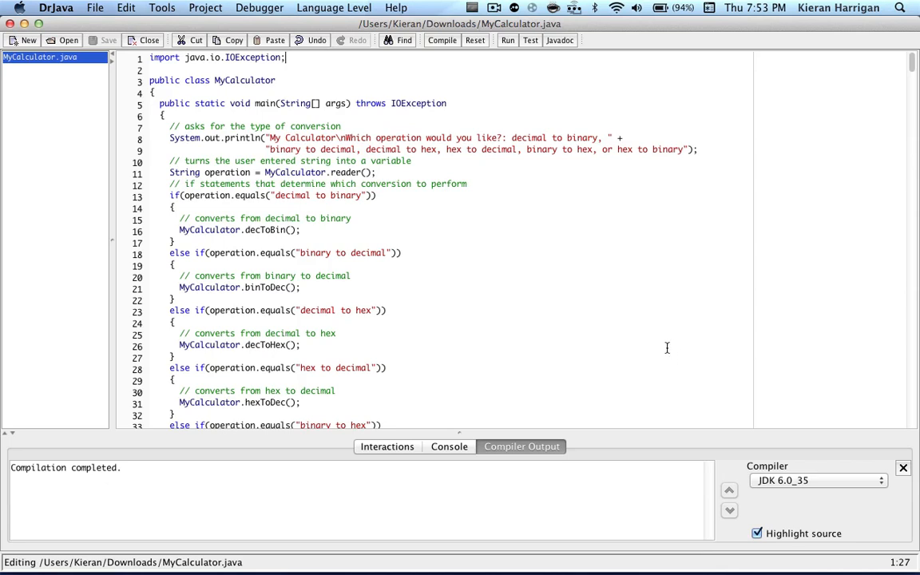
pyautogui.moveTo(639, 351)
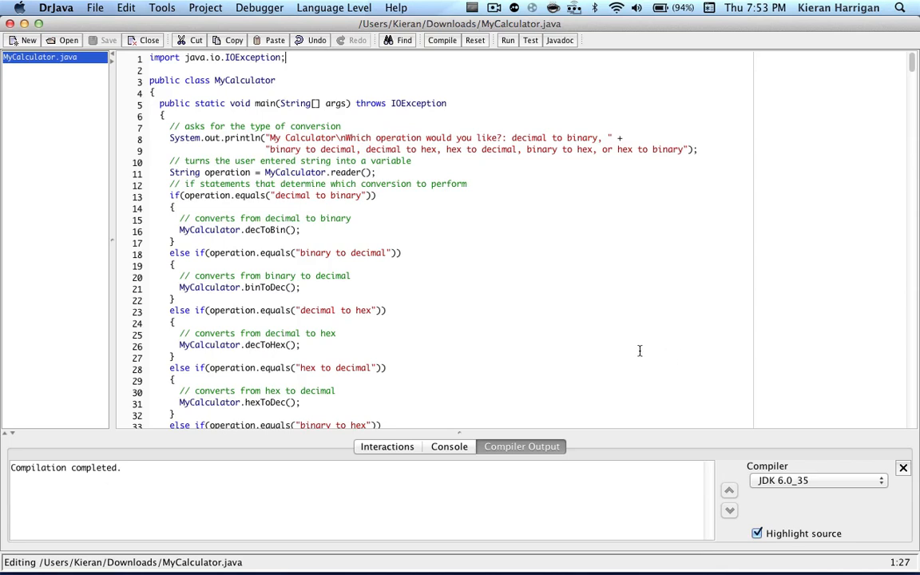